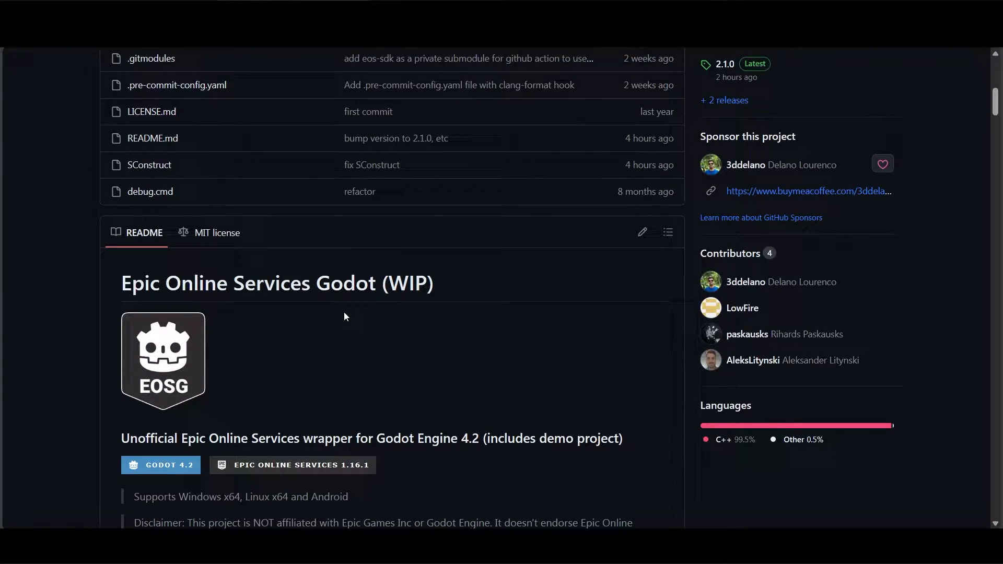
Create the EOSG Tutorial product and go into its settings page.
scroll(down, 3)
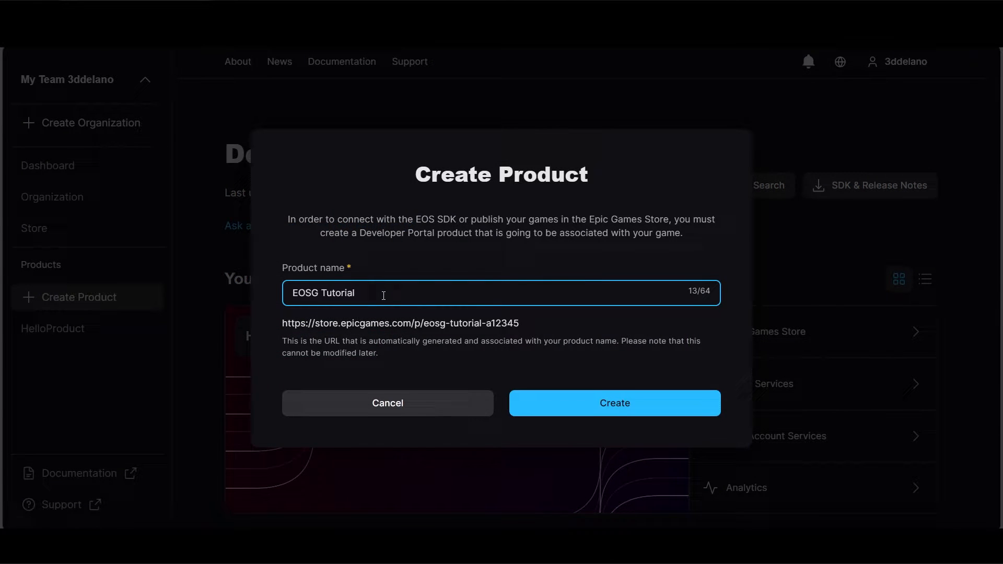
click(613, 403)
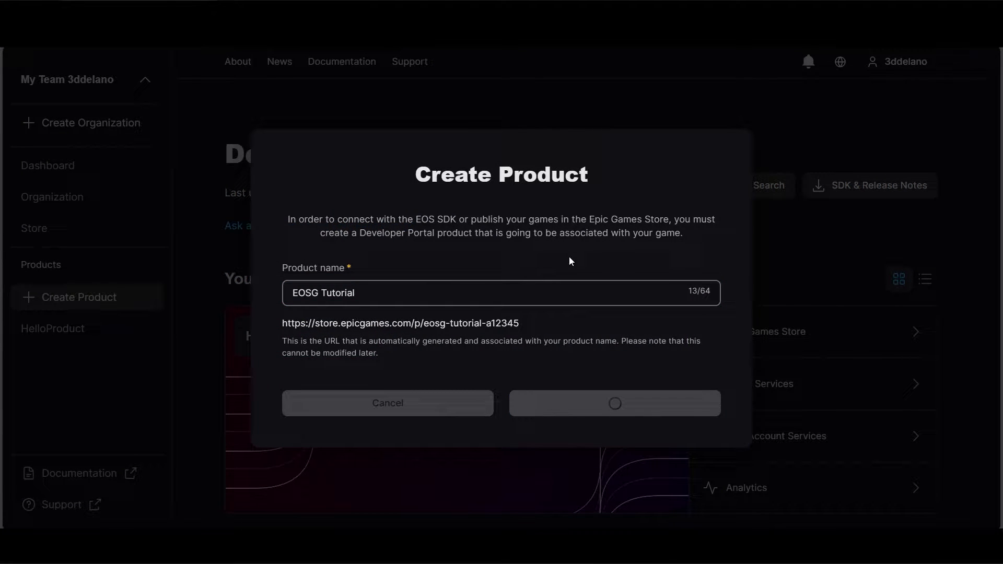
click(613, 403)
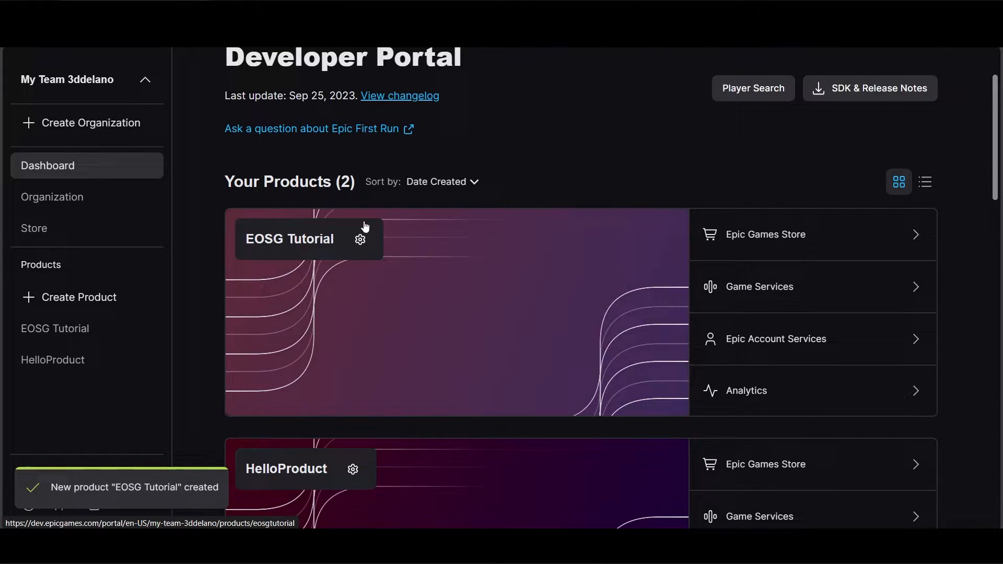
click(361, 239)
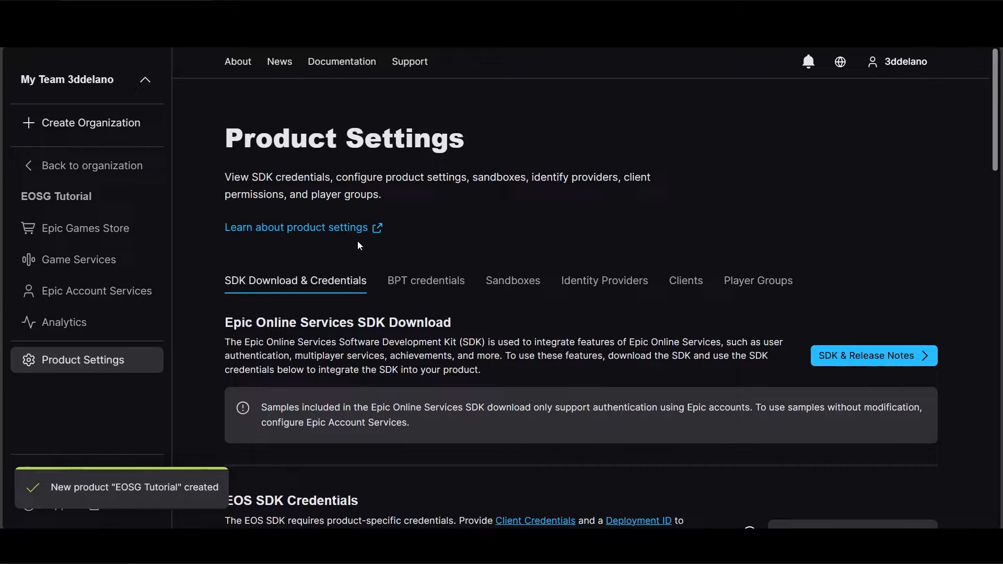
Scroll down to the EOS SDK Credentials section showing the Product ID and no clients.
scroll(down, 3)
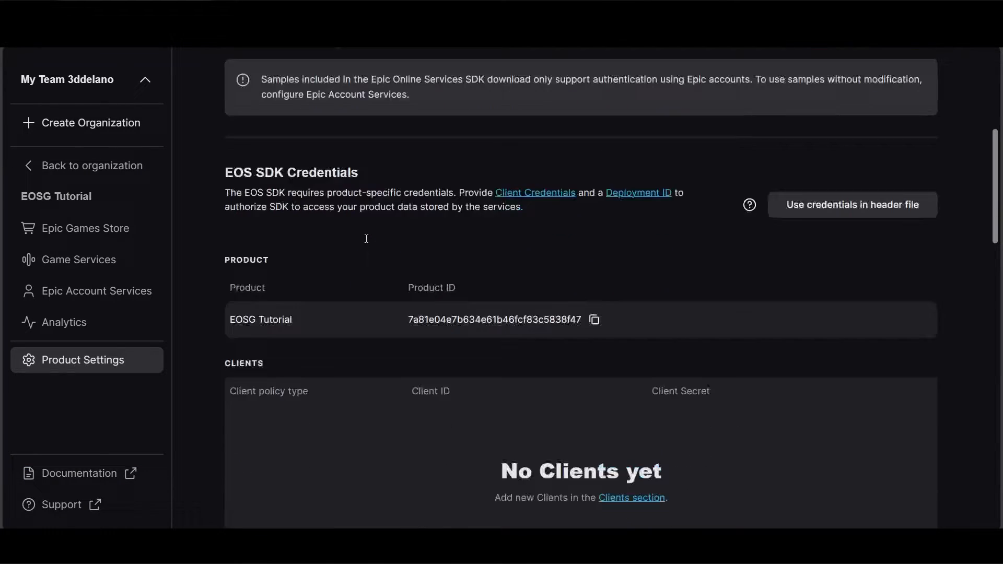
scroll(down, 3)
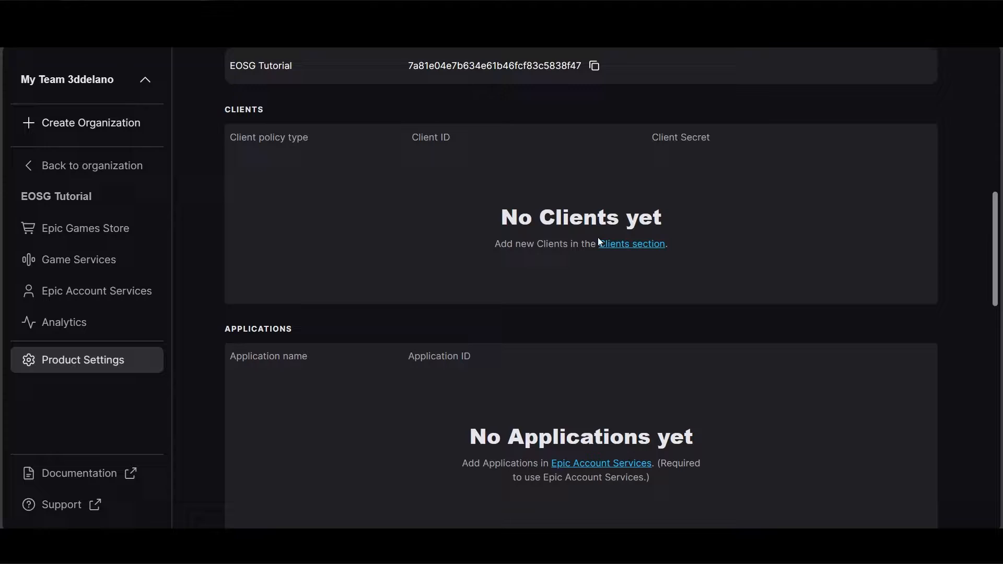
scroll(down, 3)
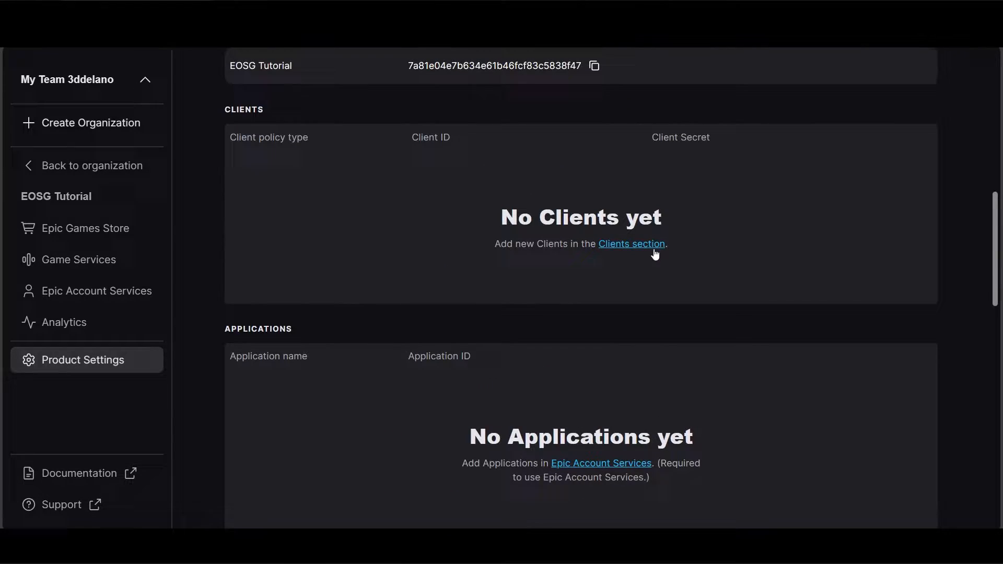
From the Clients page, start a new client policy of the custom policy type.
click(631, 243)
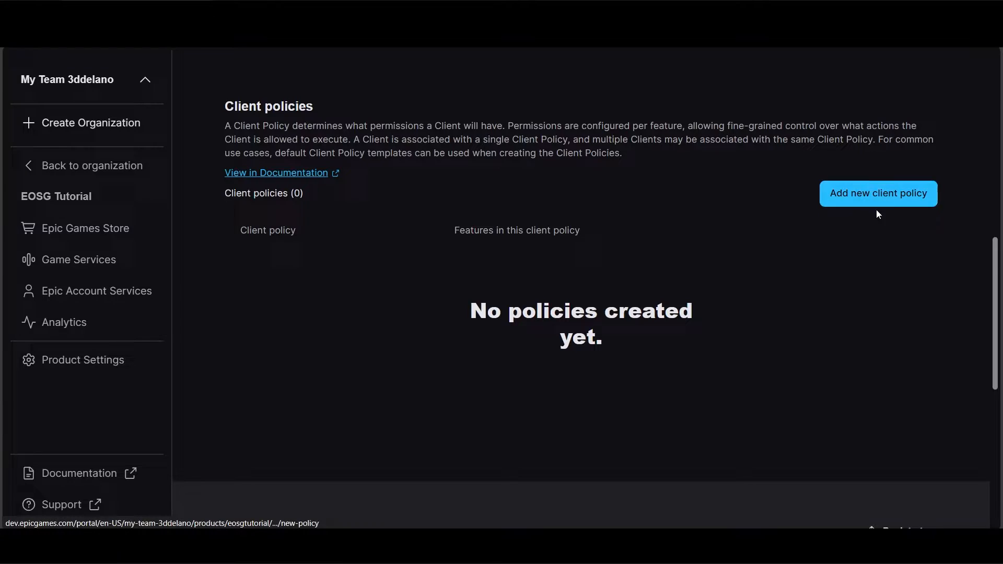
click(878, 193)
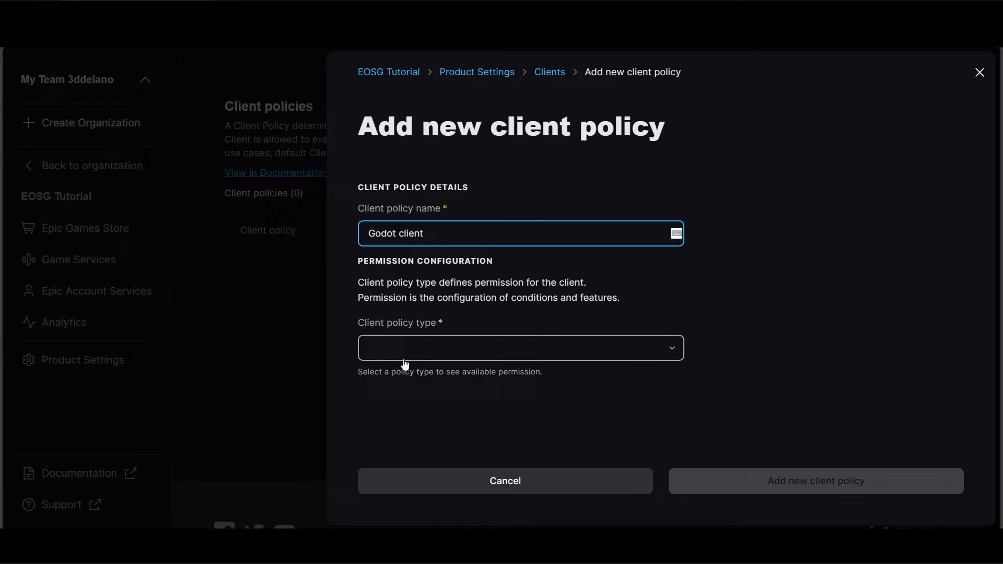
click(520, 347)
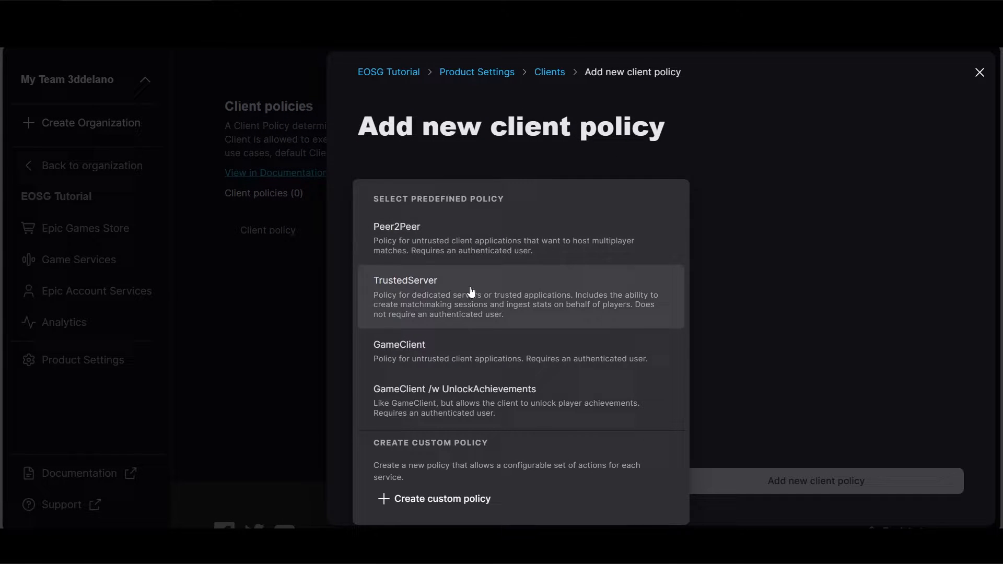
mouse_move(446, 504)
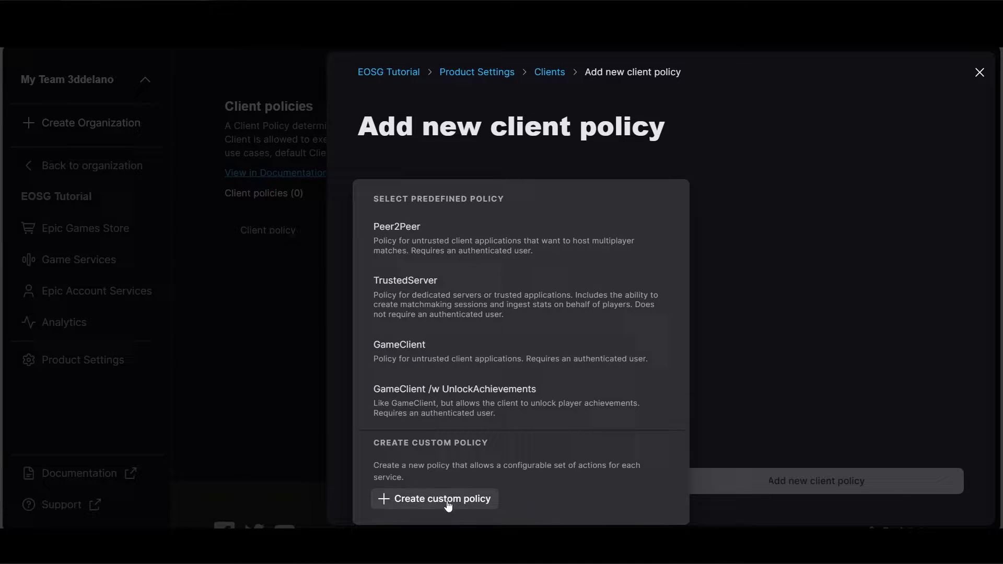
click(435, 499)
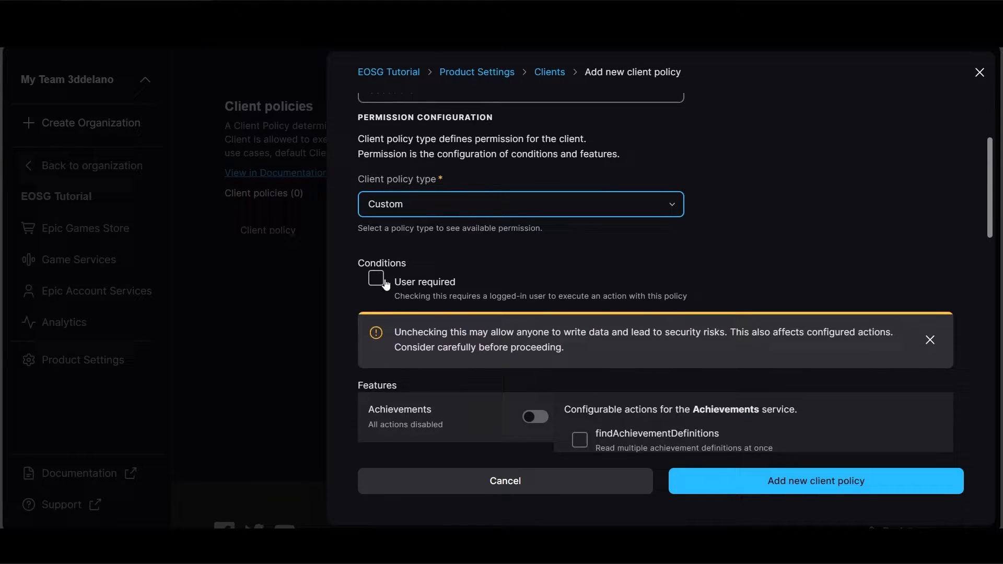
Require a logged-in user and enable Anti-Cheat with its configurable actions for the Godot client policy.
click(375, 278)
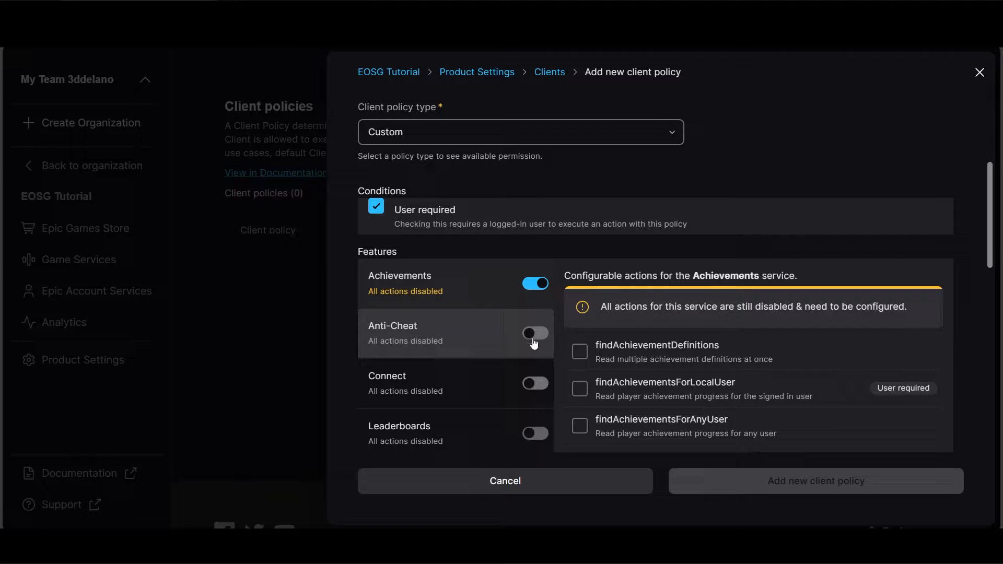
click(535, 332)
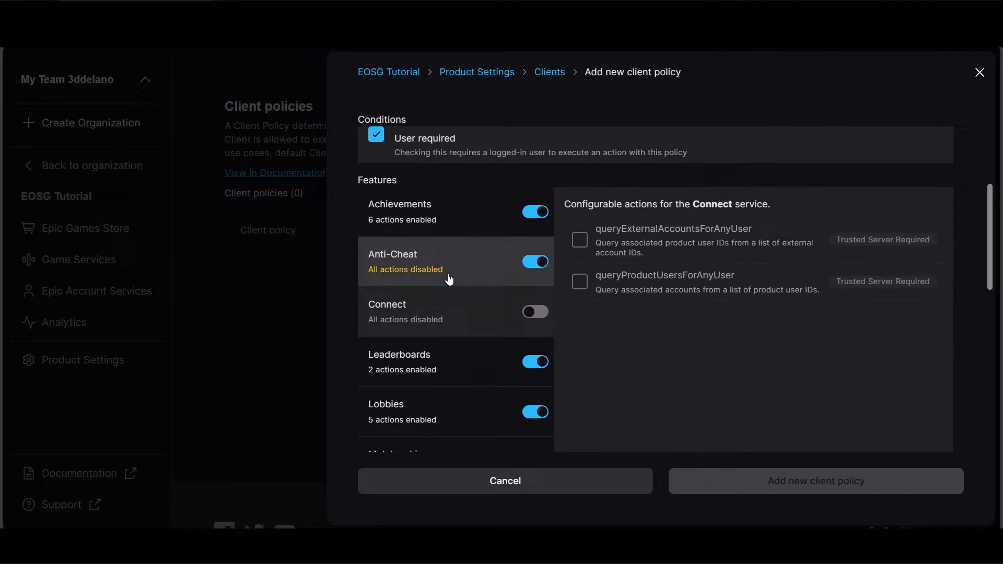
click(416, 261)
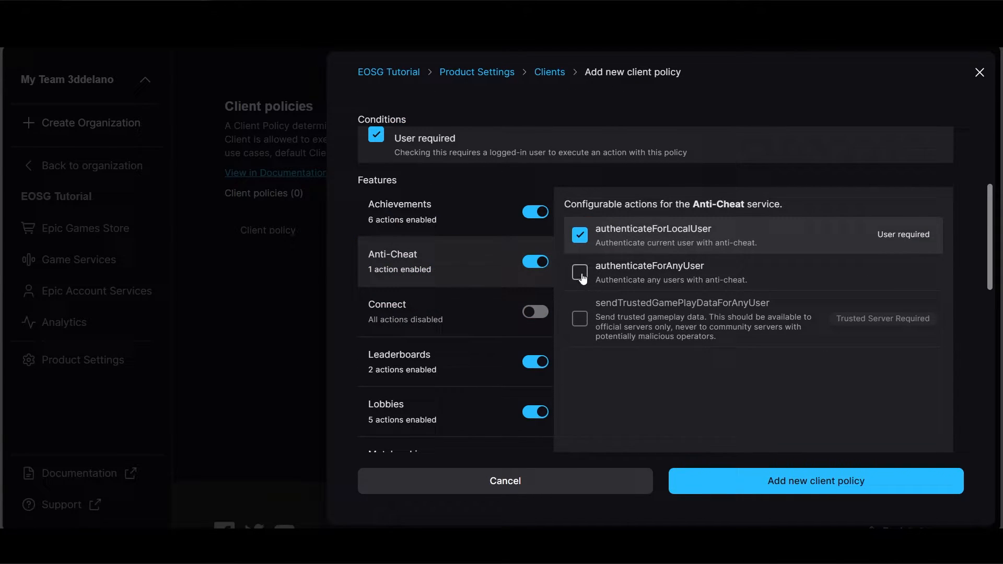
click(579, 271)
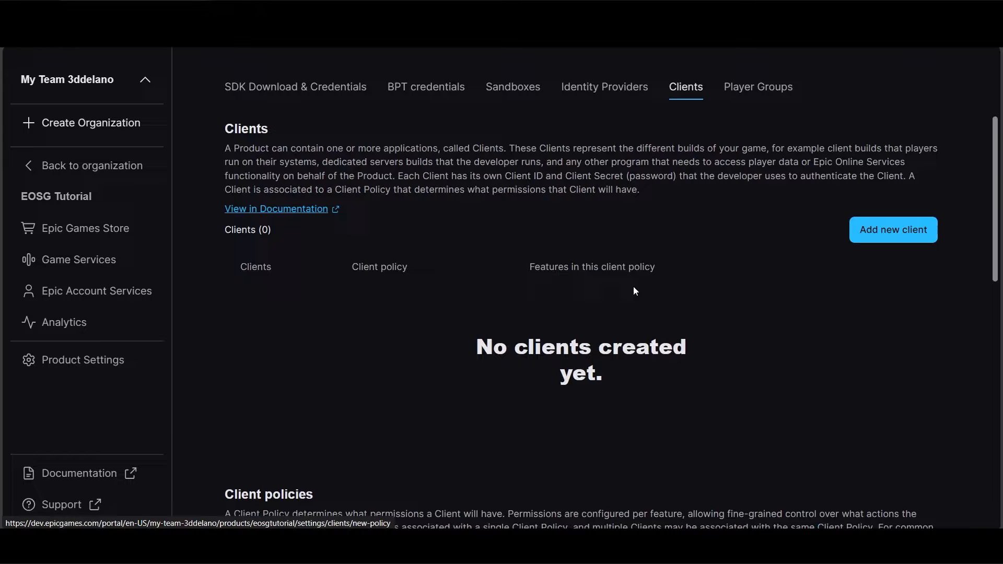
Add a new client named Godot client using the Godot client policy and save it.
click(892, 230)
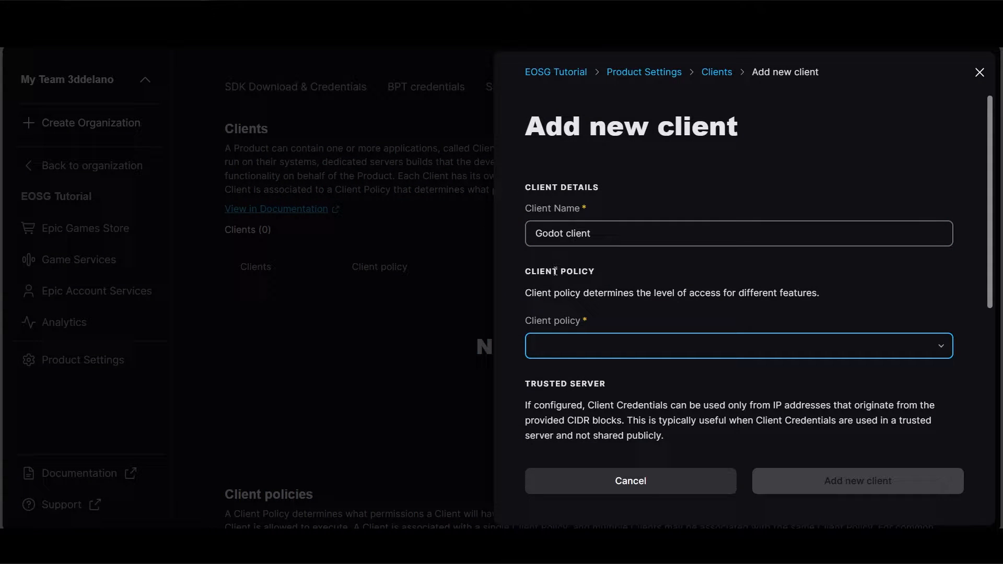
click(738, 346)
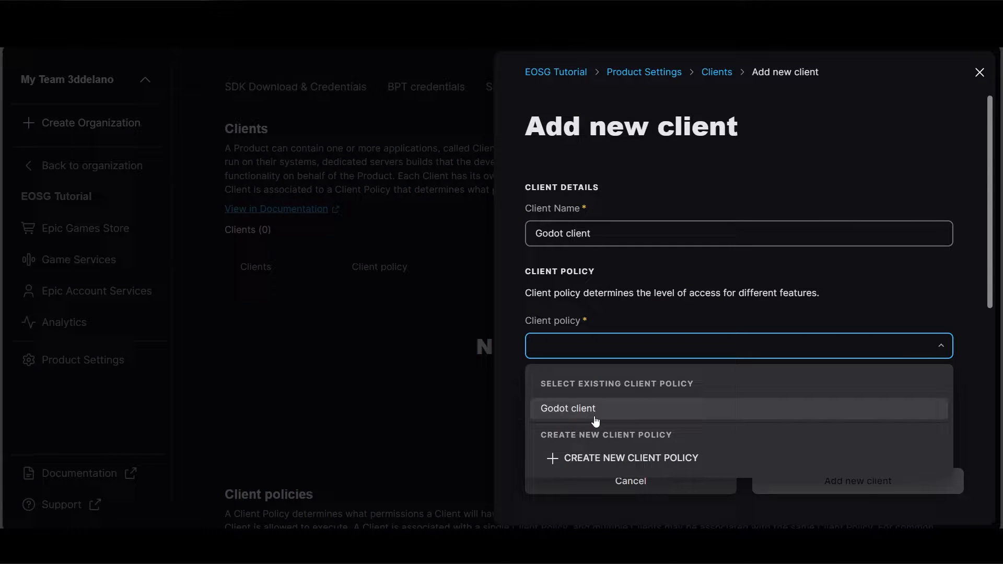
click(567, 408)
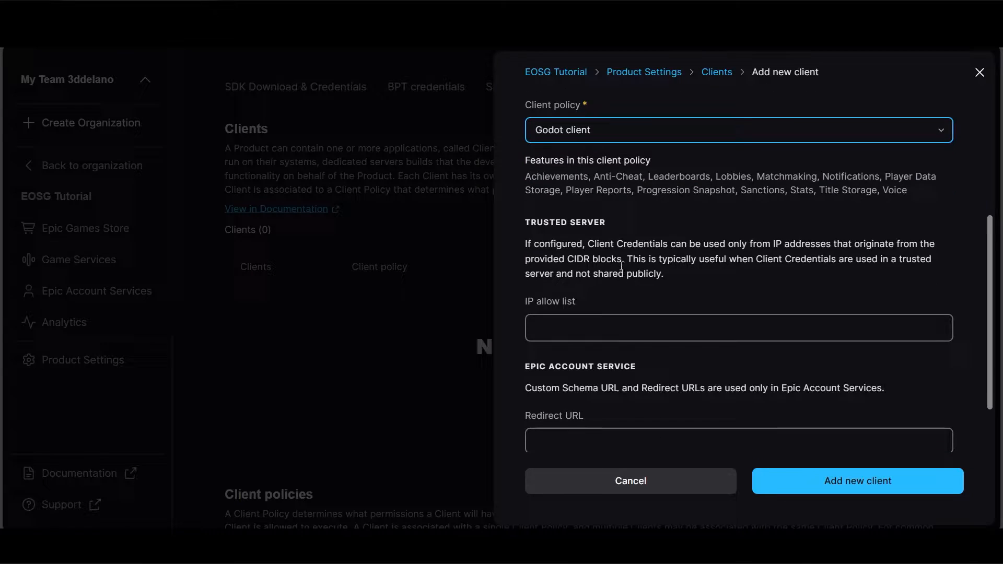
scroll(down, 3)
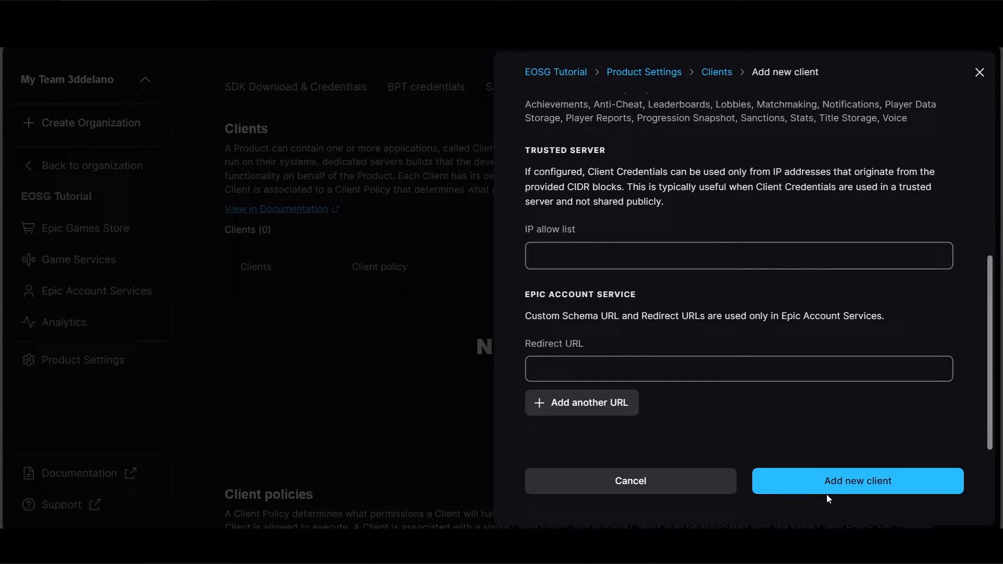
click(856, 481)
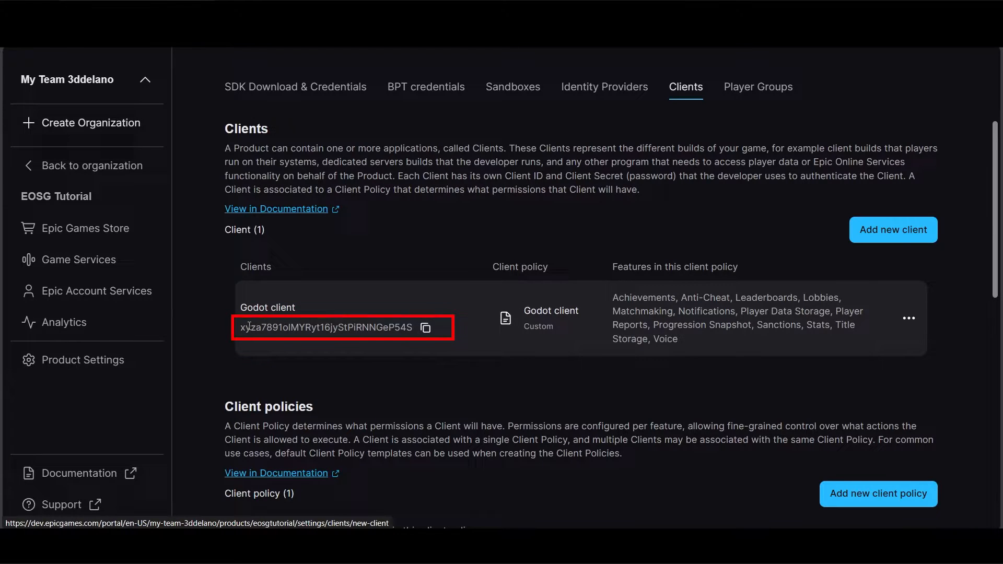
Bring up the Godot client's options menu to view its details and client ID.
click(907, 317)
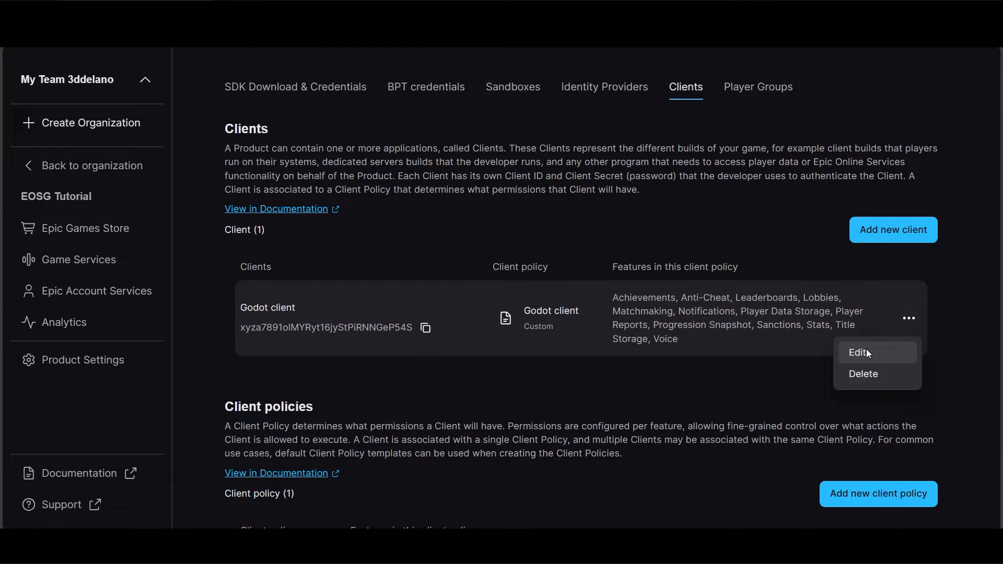
click(859, 352)
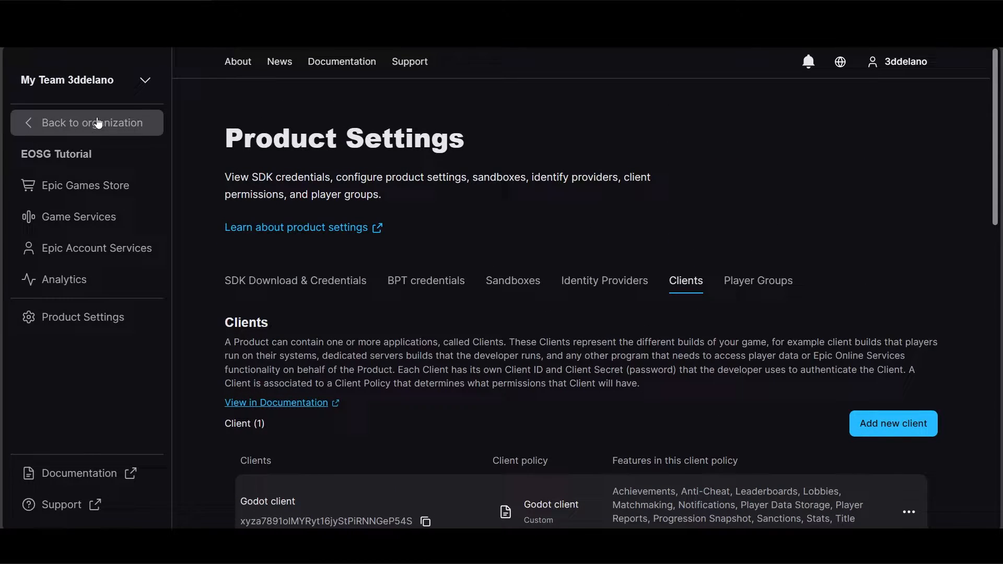
Return to the organization dashboard and reach the SDK download form's Type and Version fields.
click(93, 122)
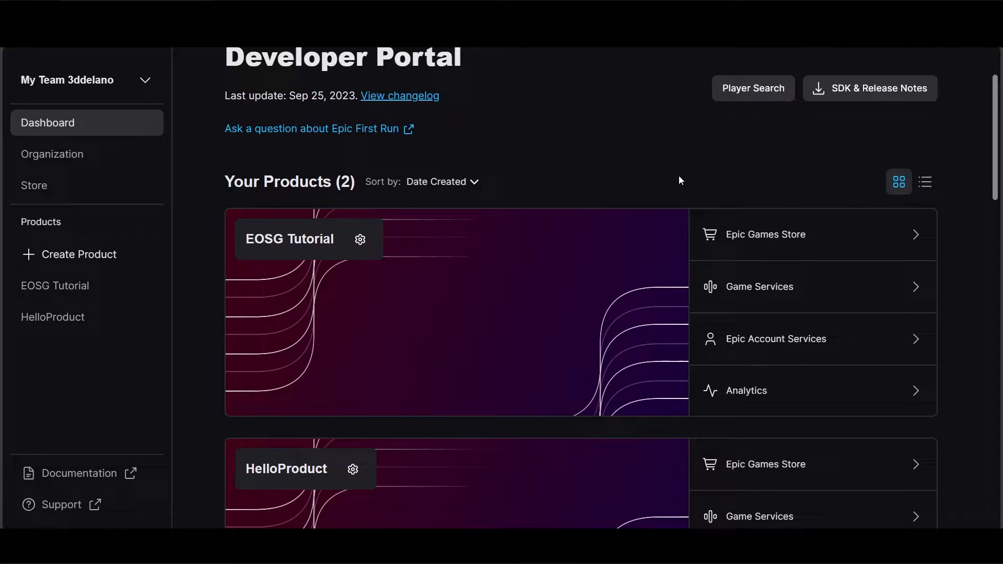
click(869, 88)
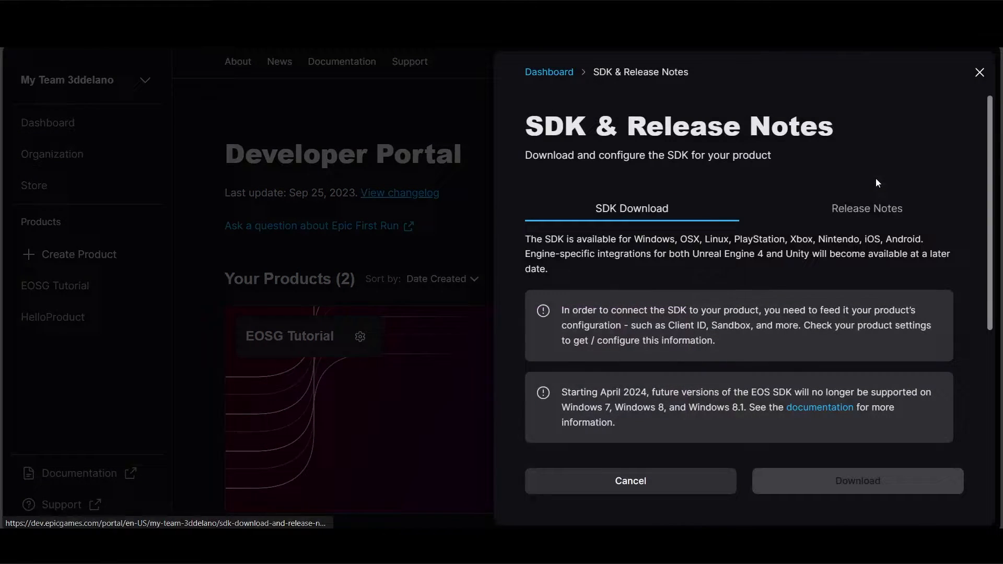
scroll(down, 3)
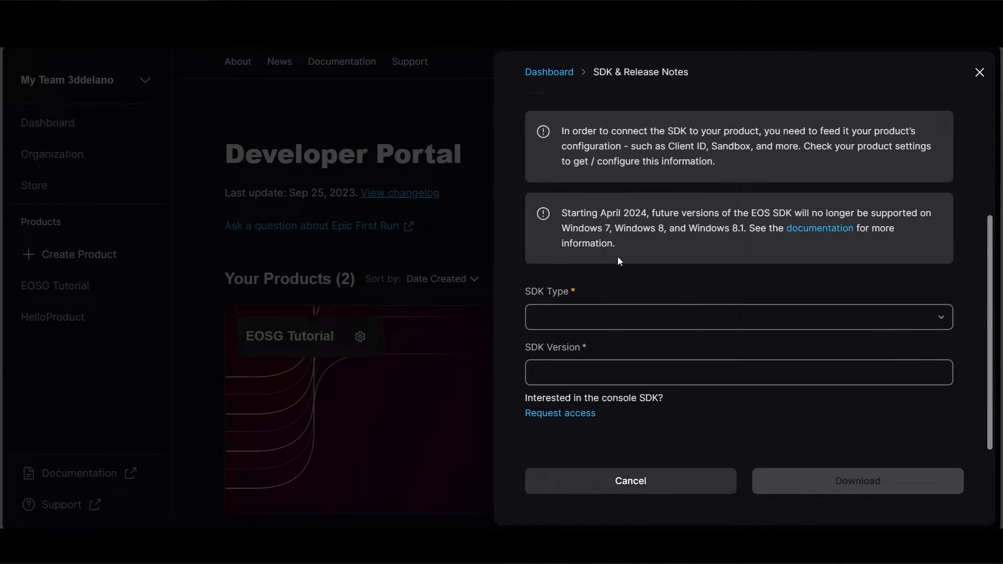
click(735, 317)
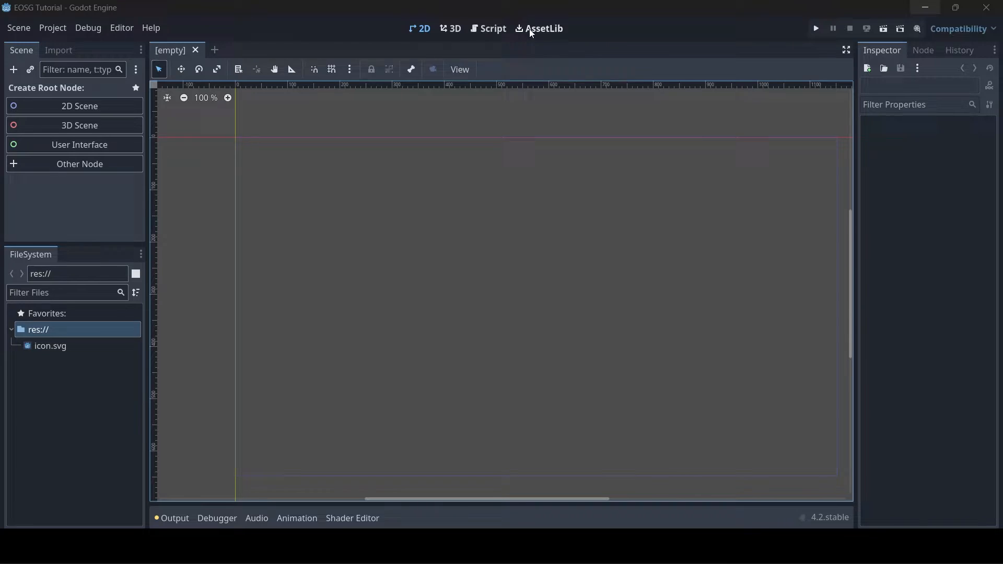
Find the Epic Online Services Godot asset in AssetLib via 'epic onlin' and install its files into the project.
click(539, 28)
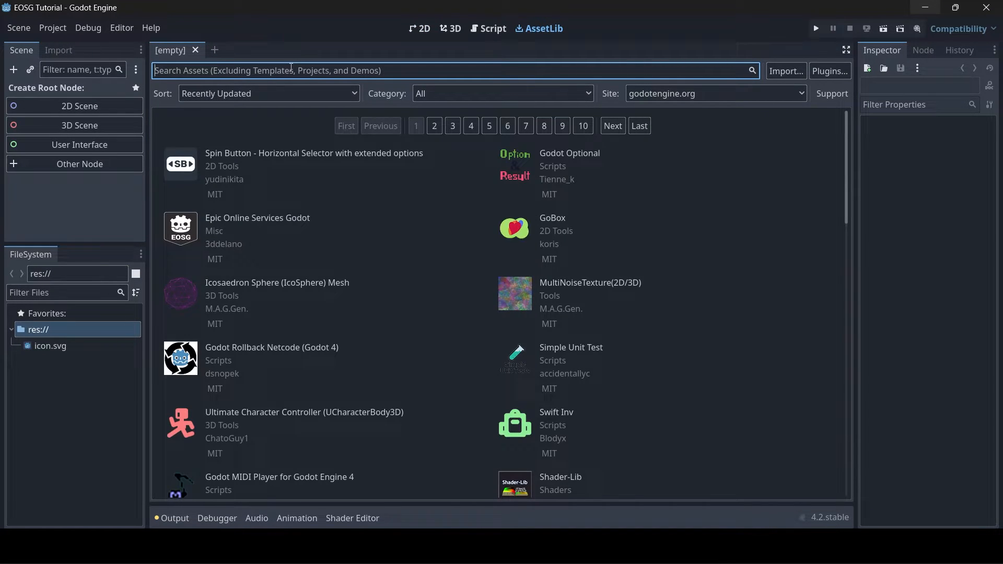
text(epic onlin)
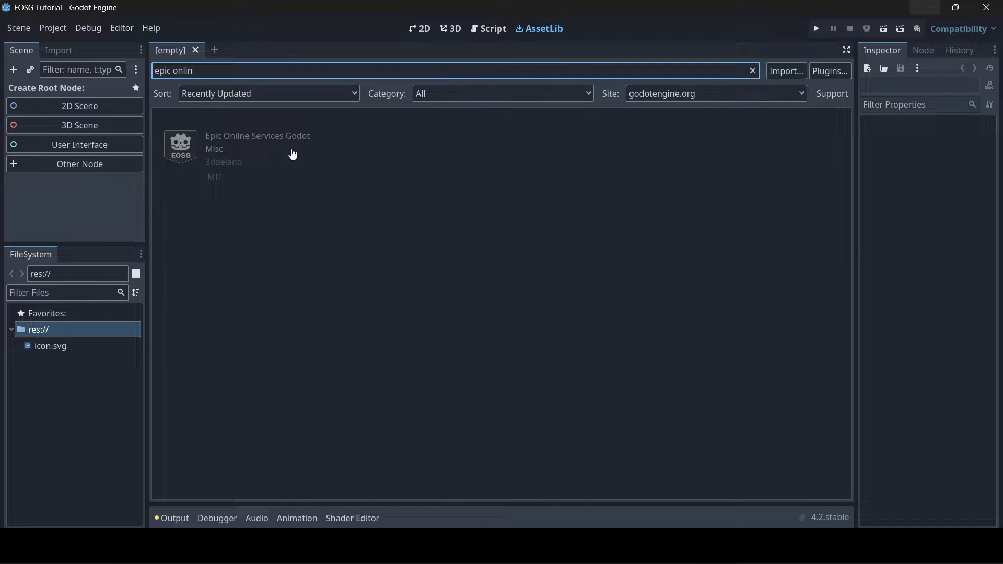
mouse_move(274, 142)
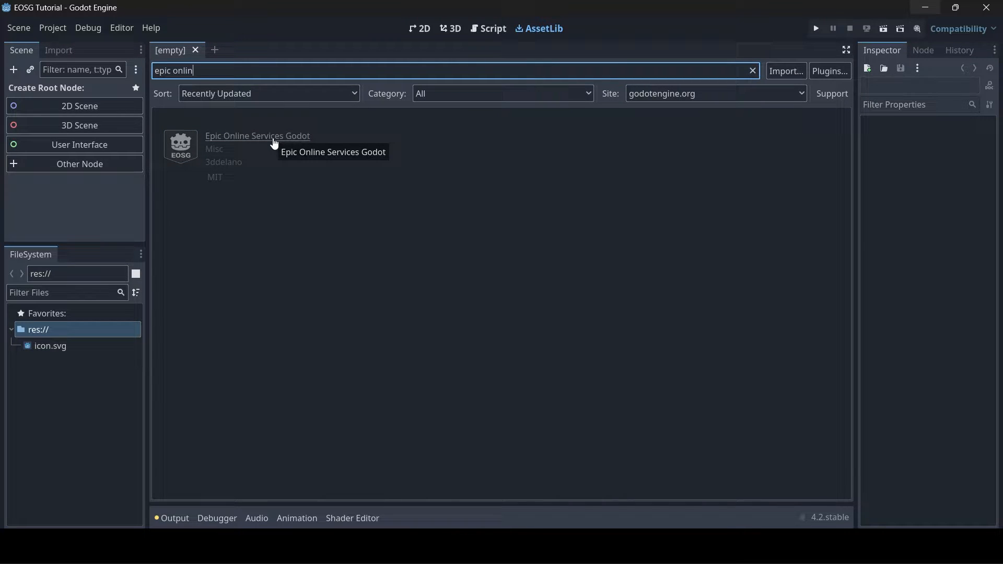
click(257, 136)
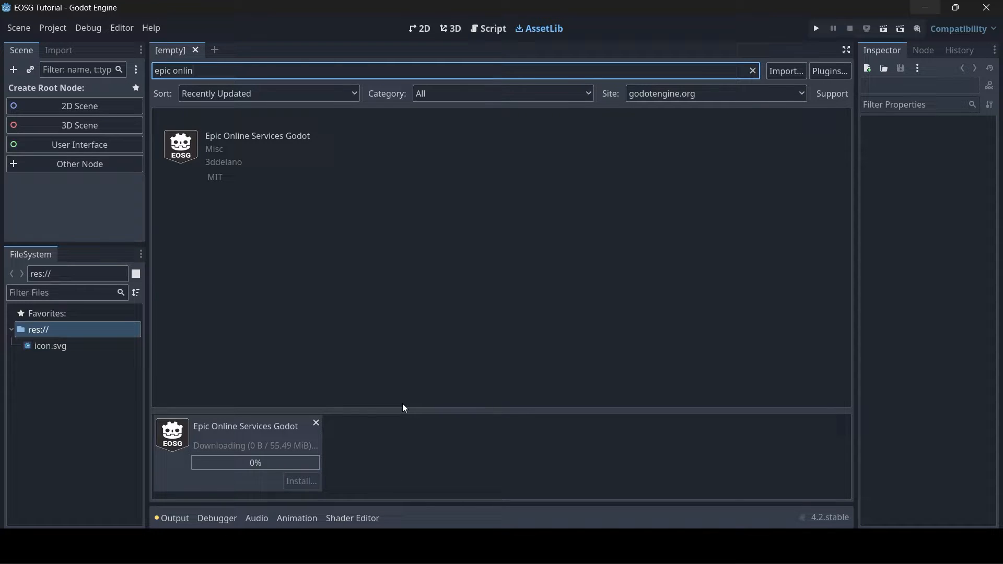
click(301, 481)
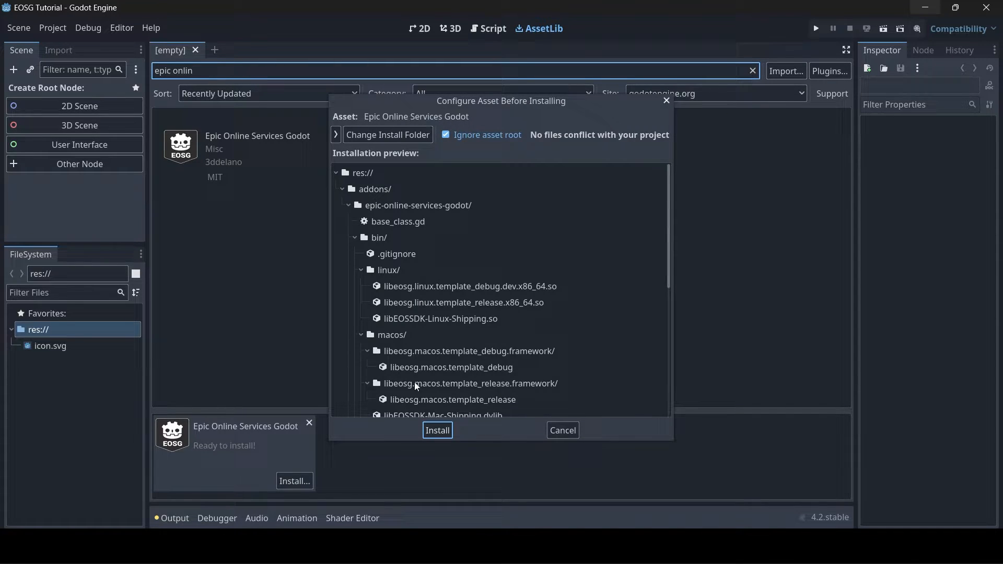
mouse_move(457, 293)
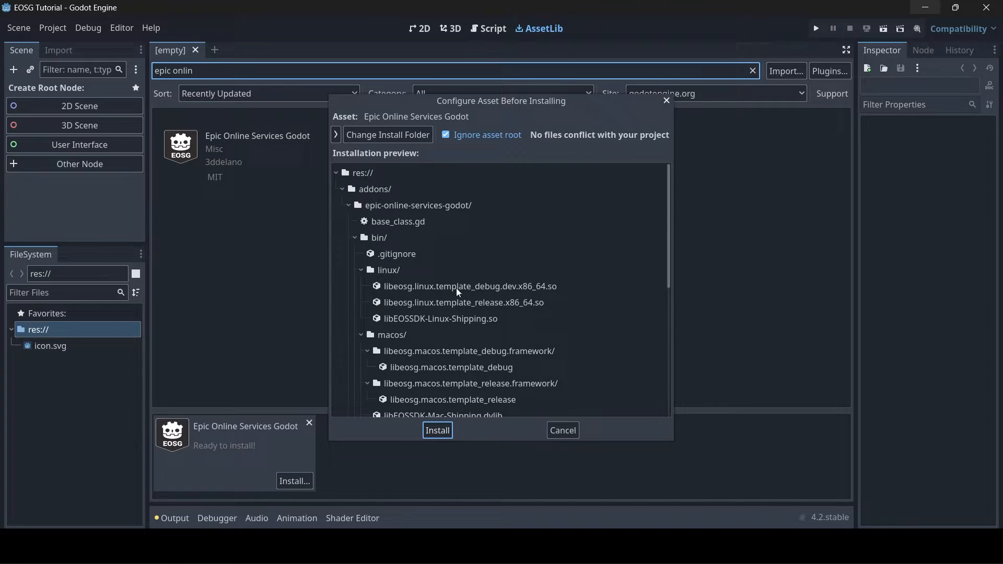
click(437, 429)
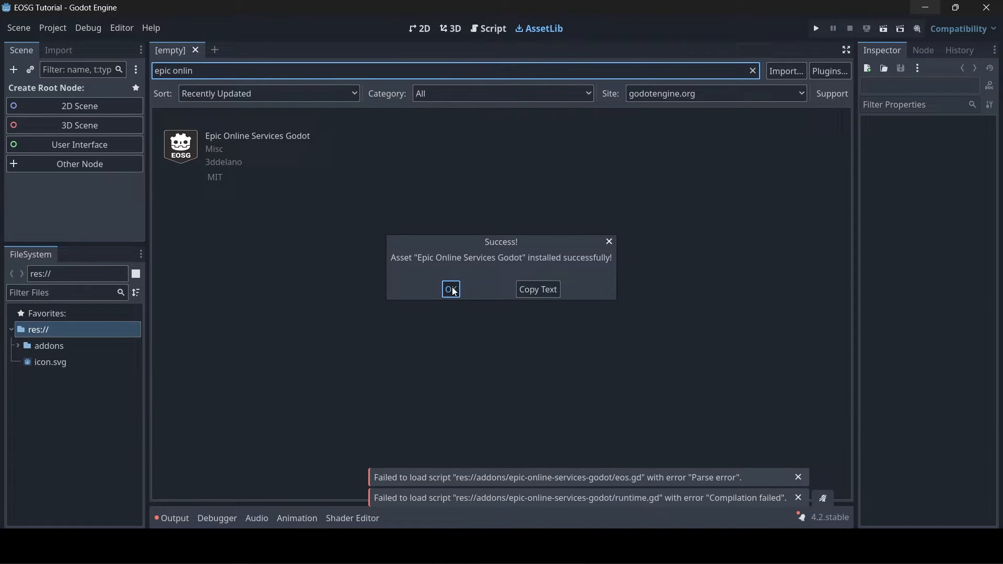
Enable the Epic Online Services Godot 4.2 plugin in Project Settings, then save and reload the project.
click(52, 28)
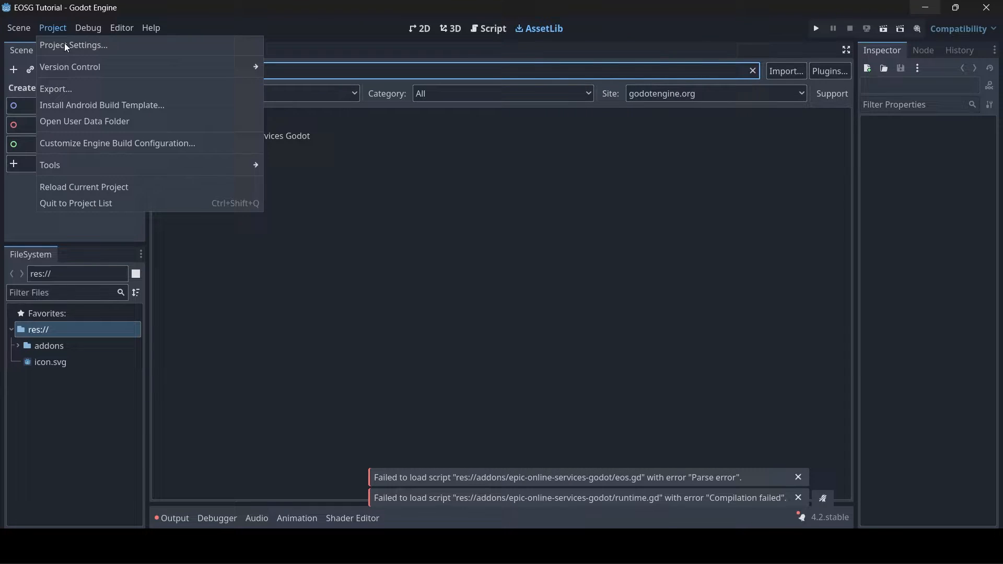
click(73, 45)
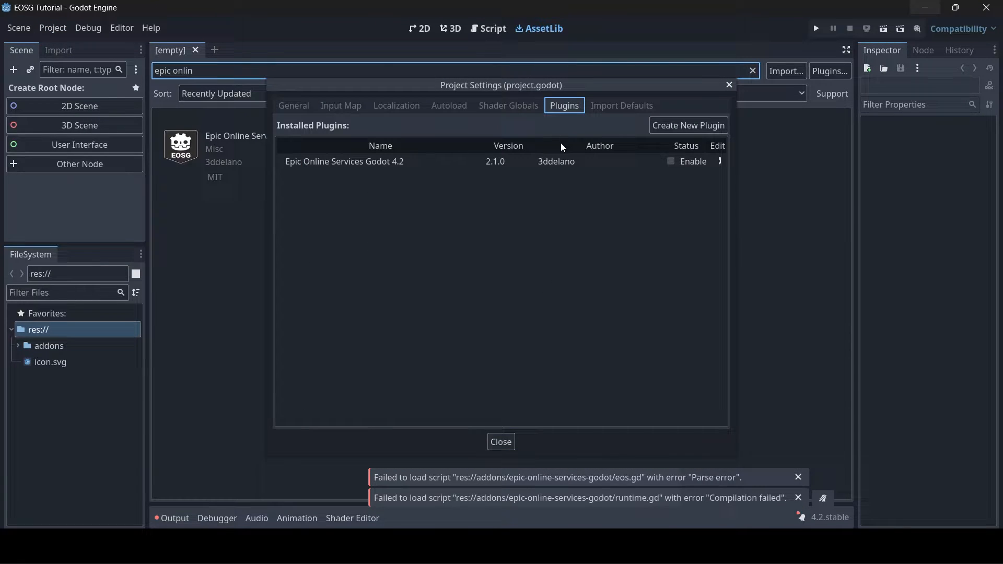
click(671, 161)
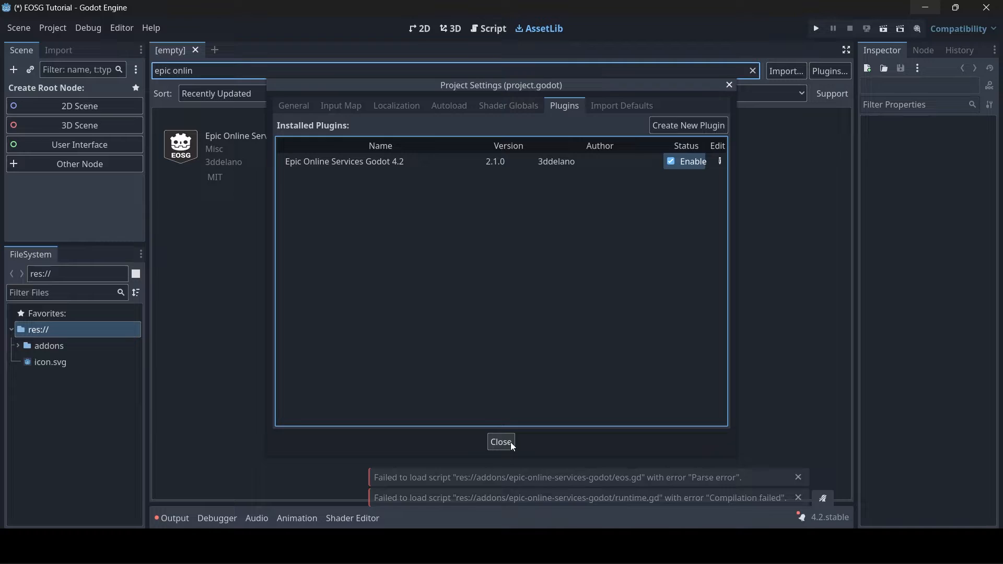
click(500, 442)
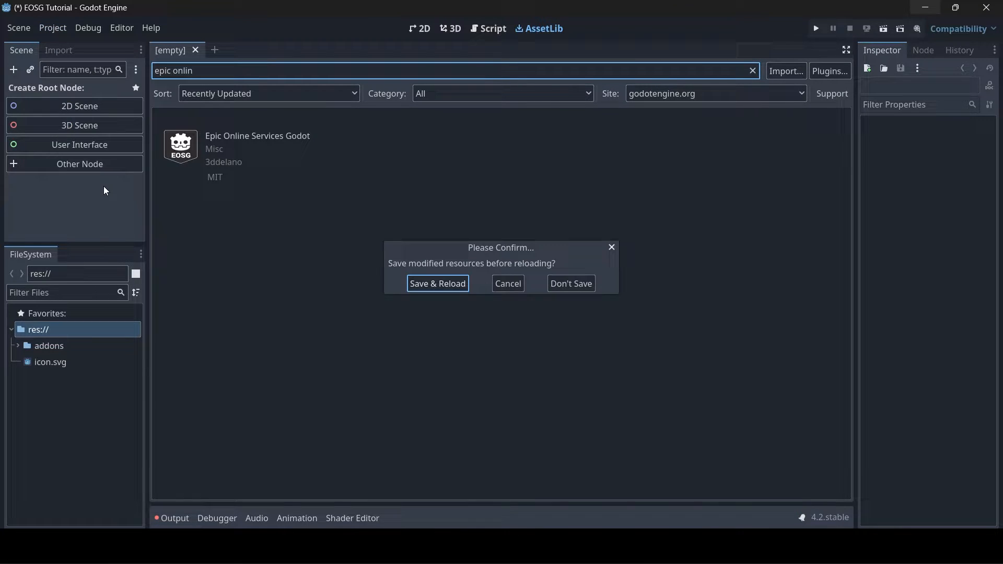
click(438, 283)
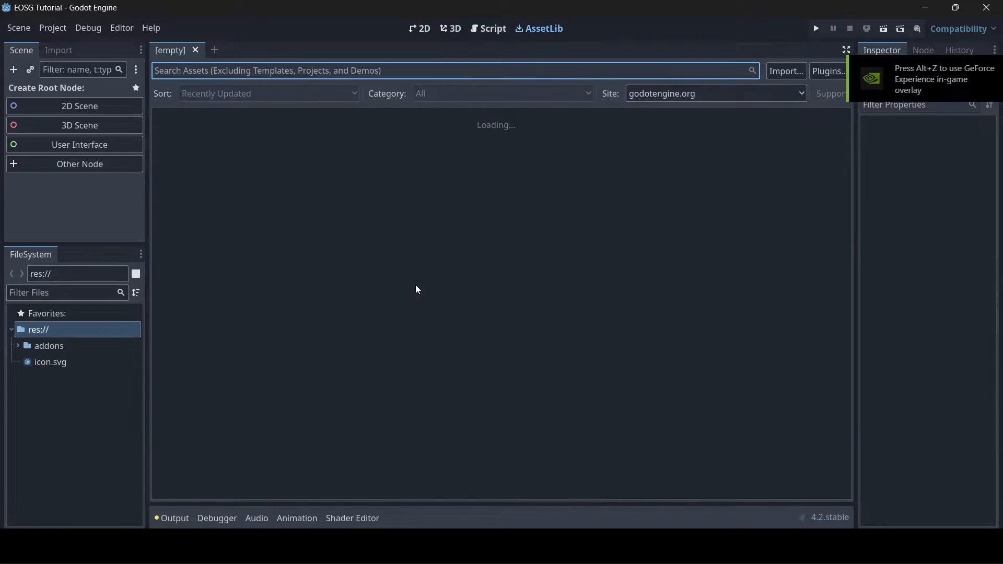
click(419, 29)
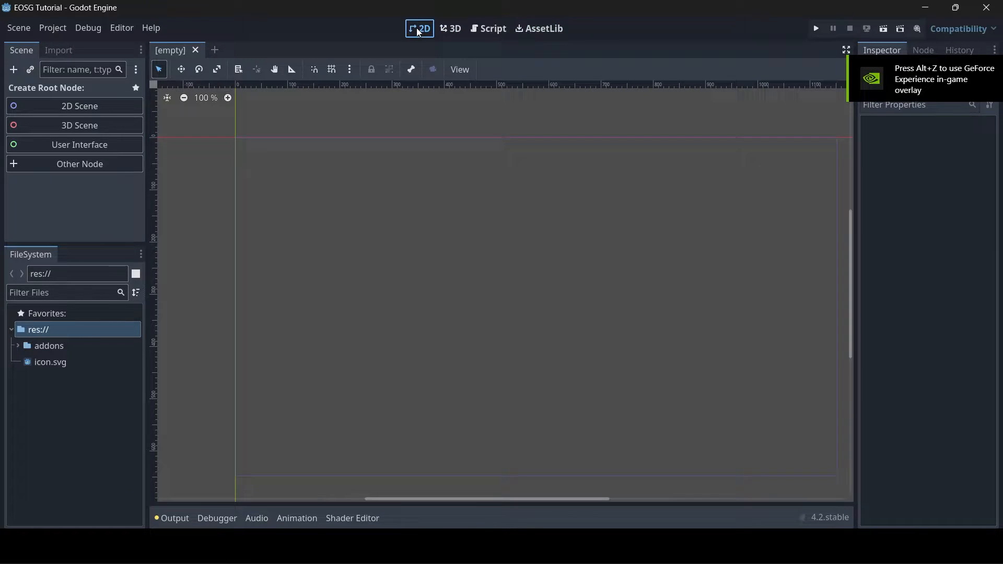
Create a User Interface root node named Login and begin attaching a new script to it.
click(80, 144)
text(Login)
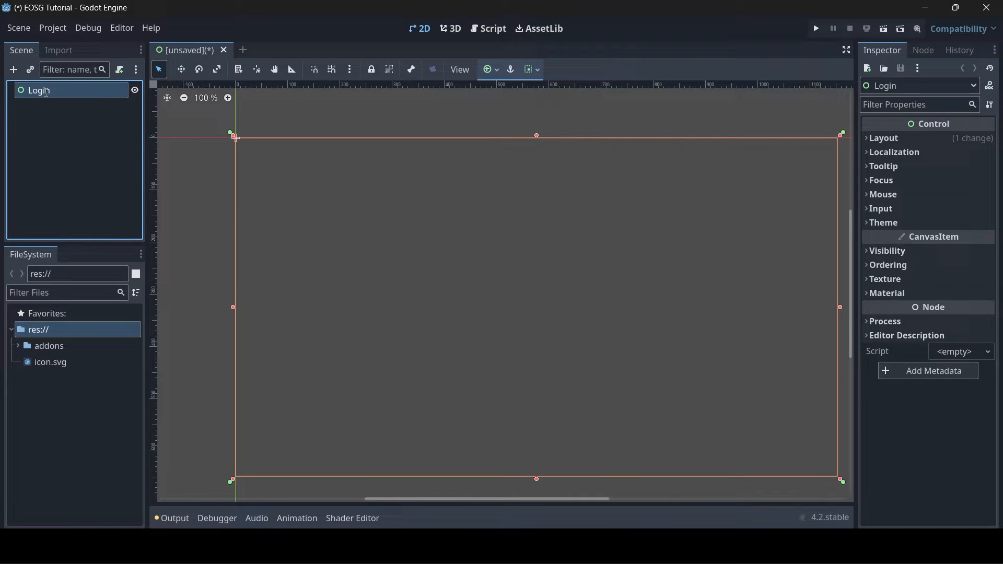
mouse_move(119, 69)
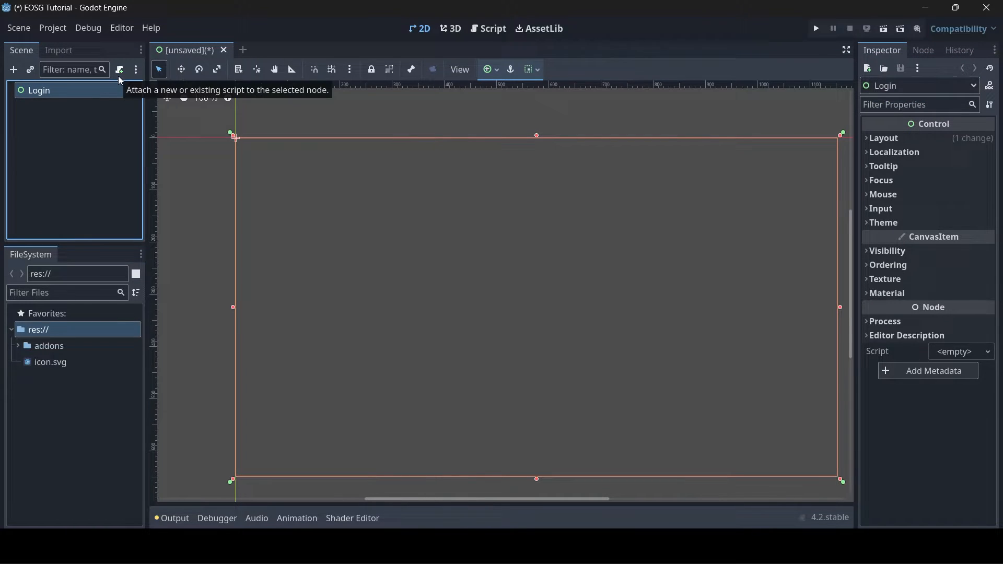
click(119, 69)
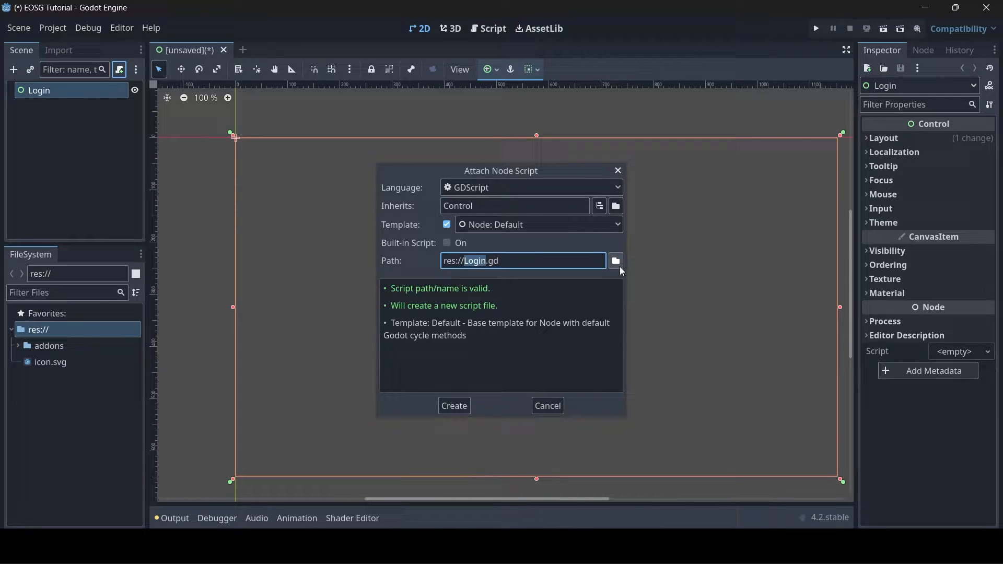
Create the Login.gd script inside new scenes/Login folders and attach it to the Login node.
click(614, 260)
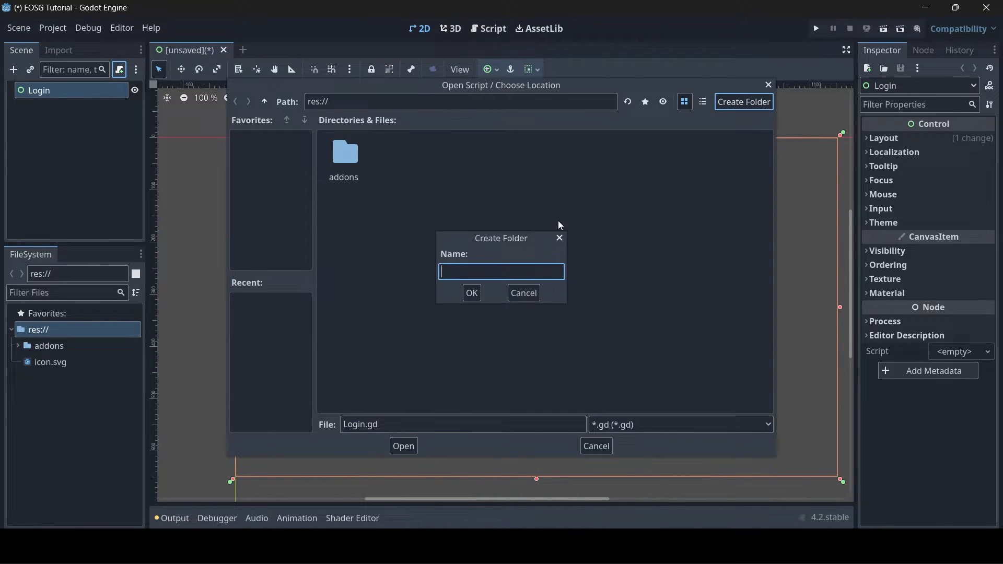
click(471, 293)
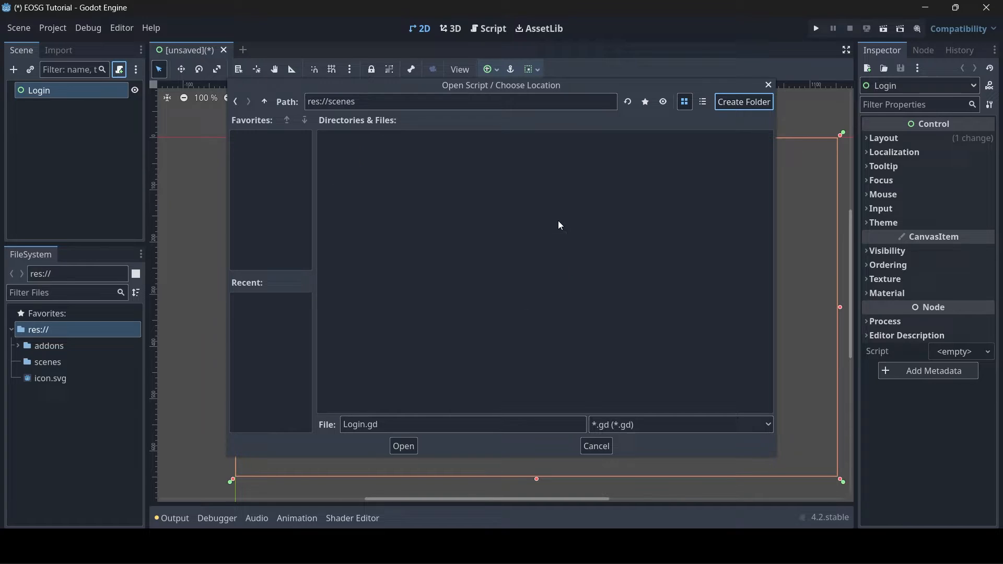
click(743, 101)
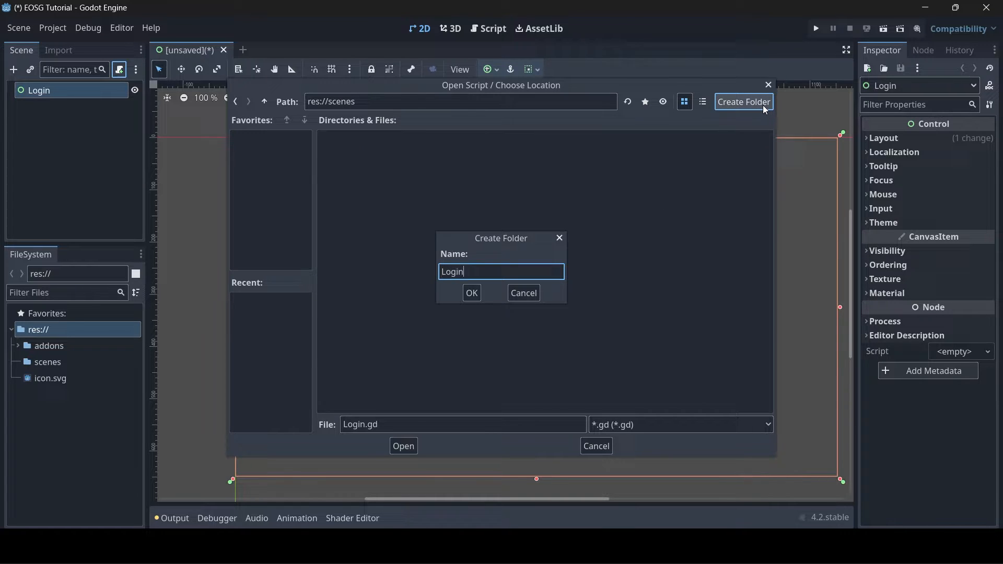
click(471, 293)
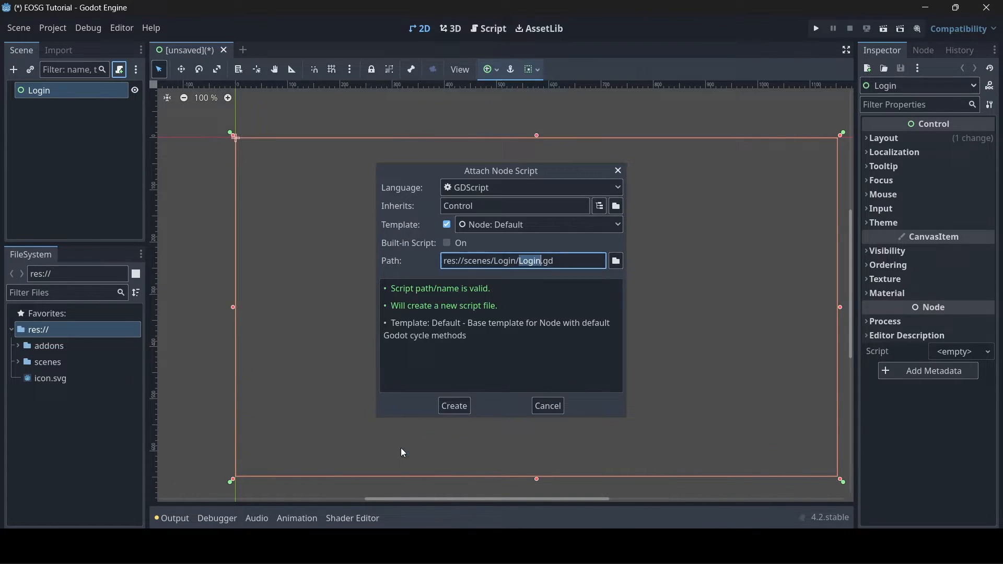
click(454, 406)
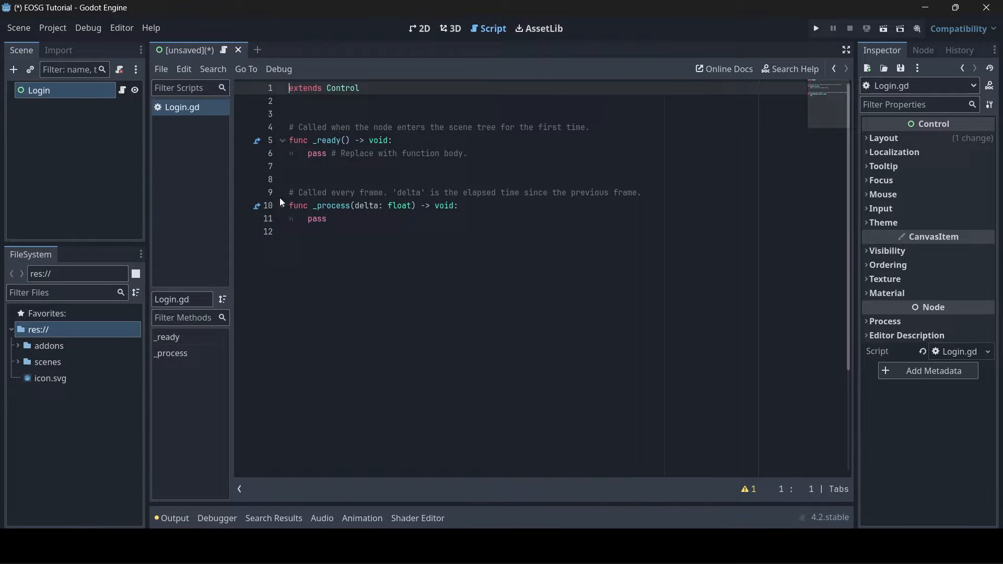
Save the scene as Login.tscn in the scenes/Login folder via Save Scene As.
click(19, 27)
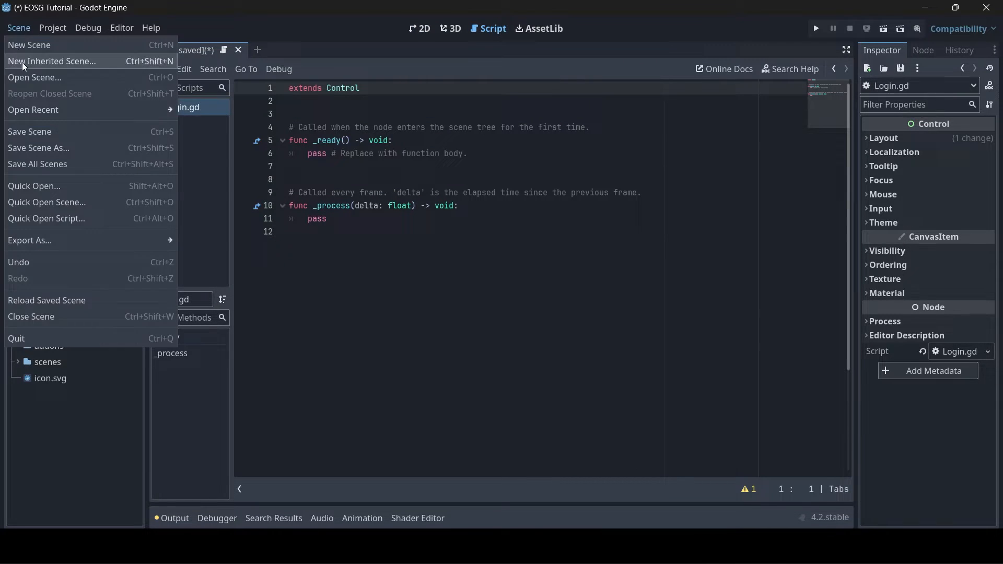
click(37, 147)
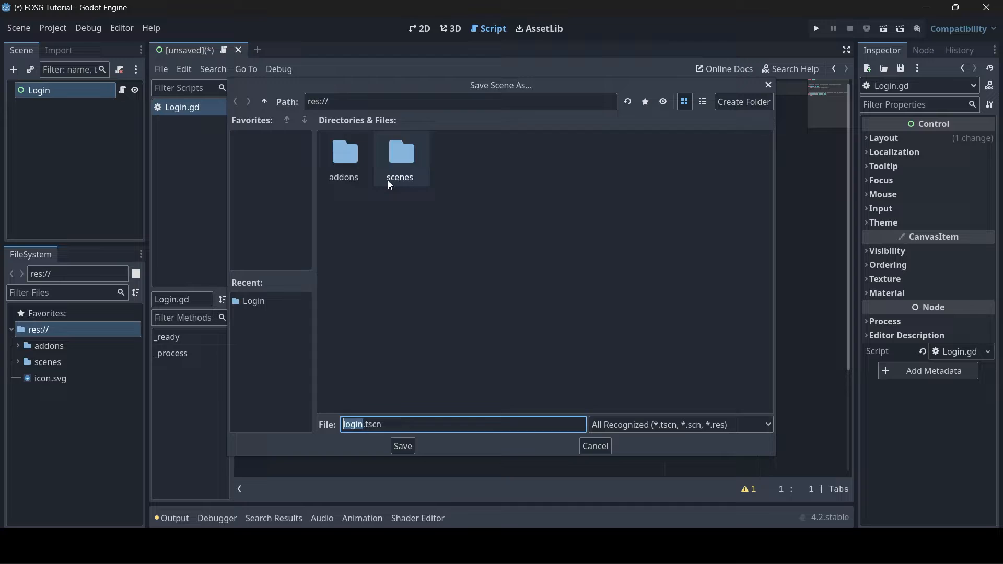
double_click(399, 154)
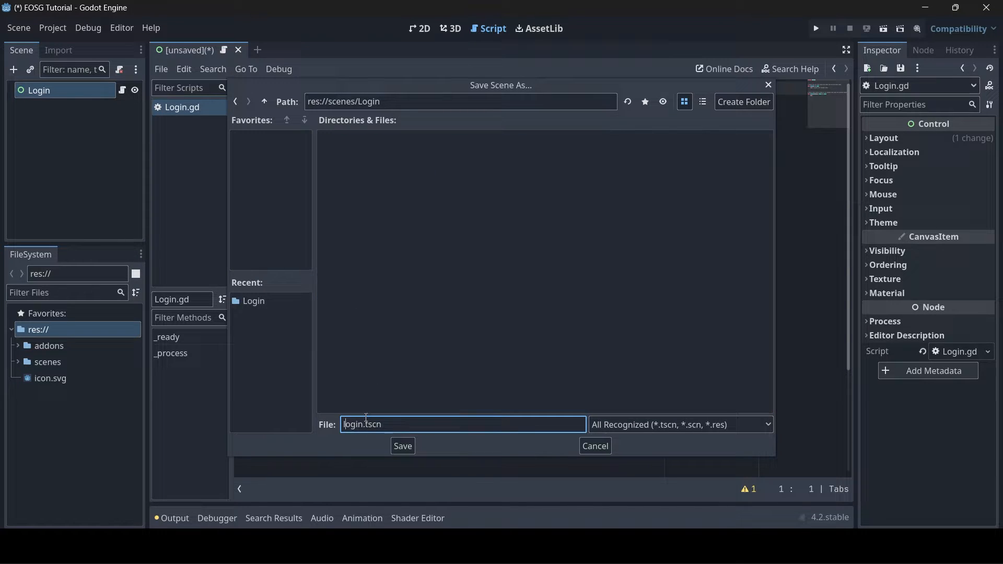
click(402, 446)
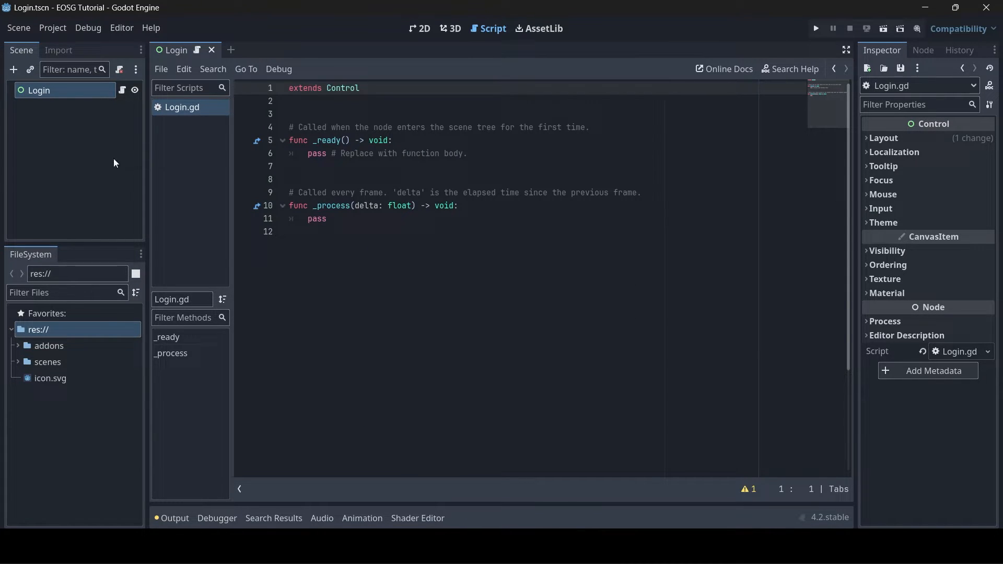
Create EOSCredentials.gd at the project root and paste empty product, sandbox, deployment, client and encryption-key constants.
right_click(38, 330)
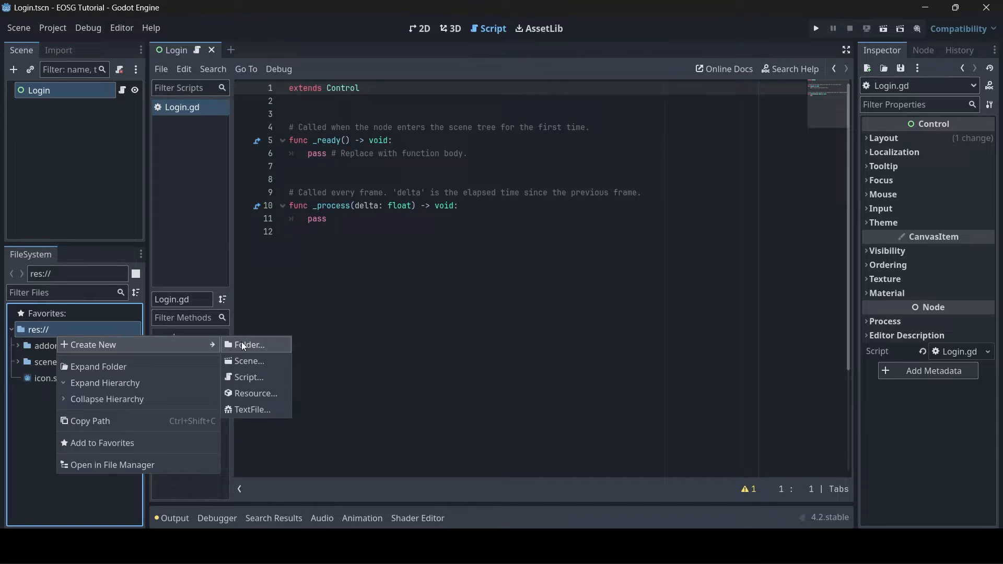
click(248, 377)
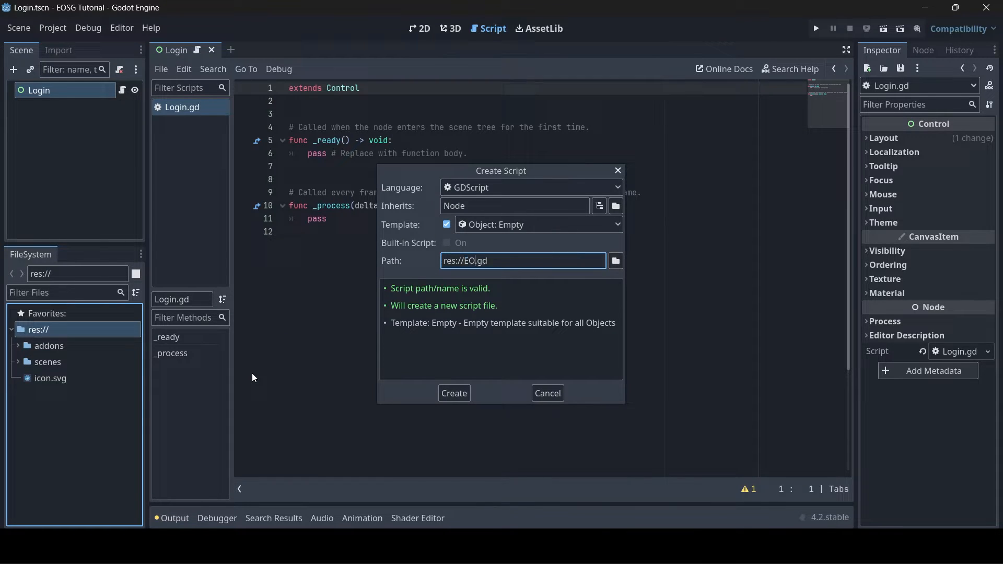
text(SCredentials)
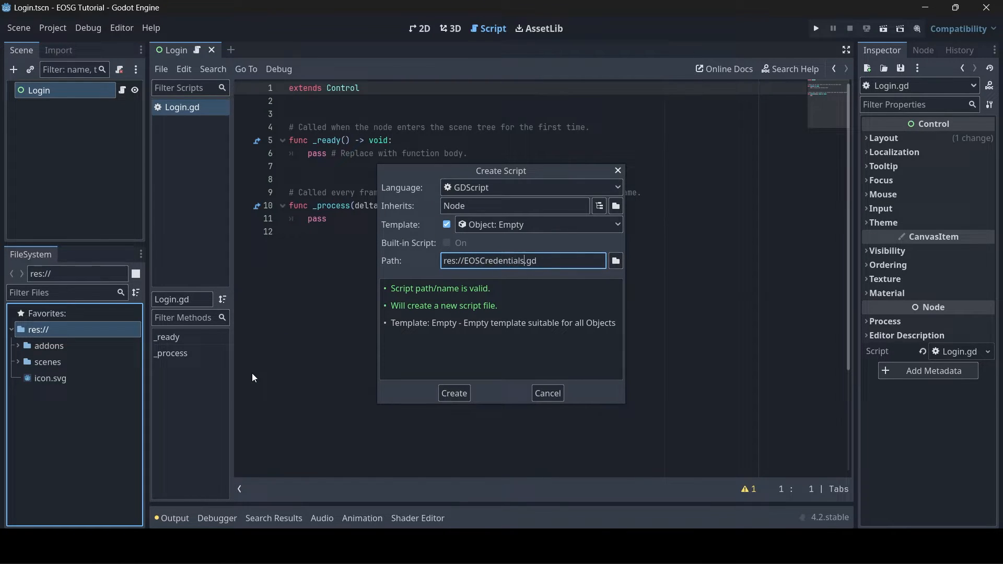
click(454, 393)
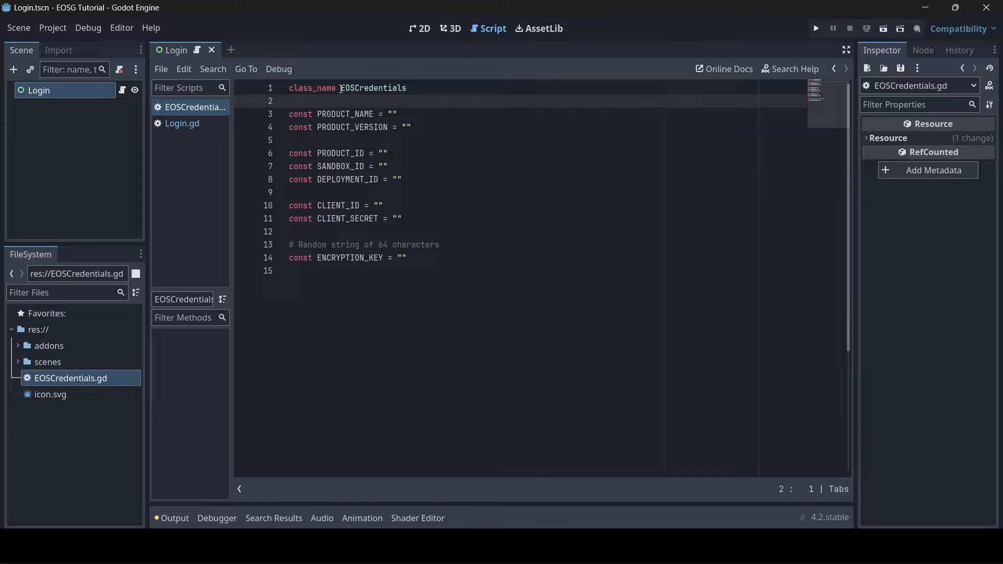
click(359, 114)
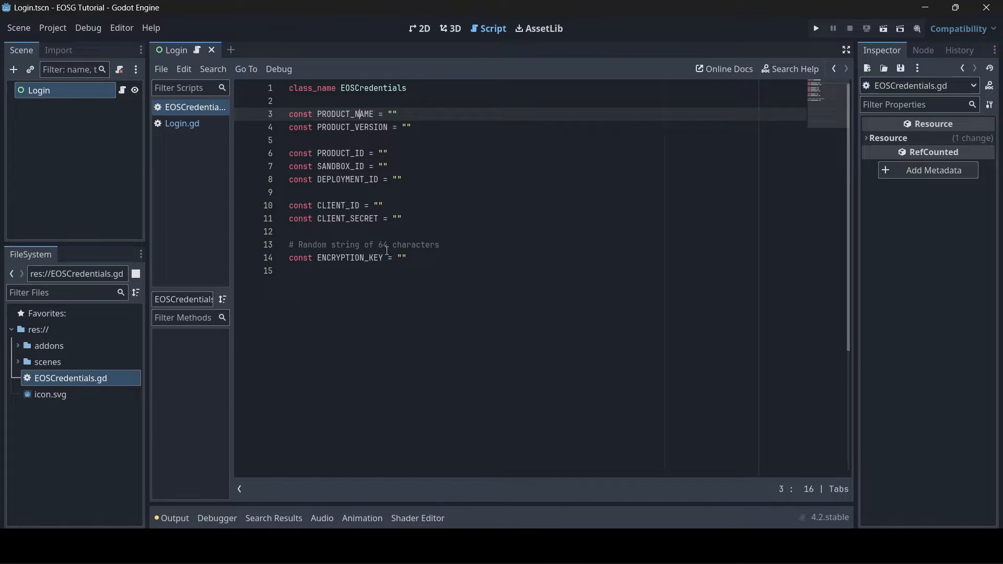
Review Login.gd's _ready SDK initialization and platform initialize call, then jump to is_success in eos.gd.
click(182, 123)
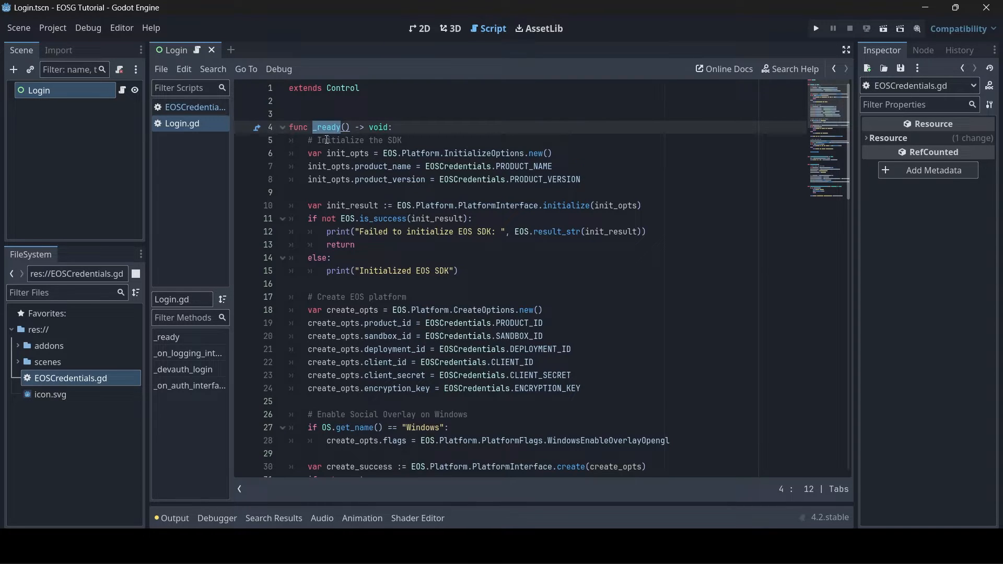
double_click(483, 153)
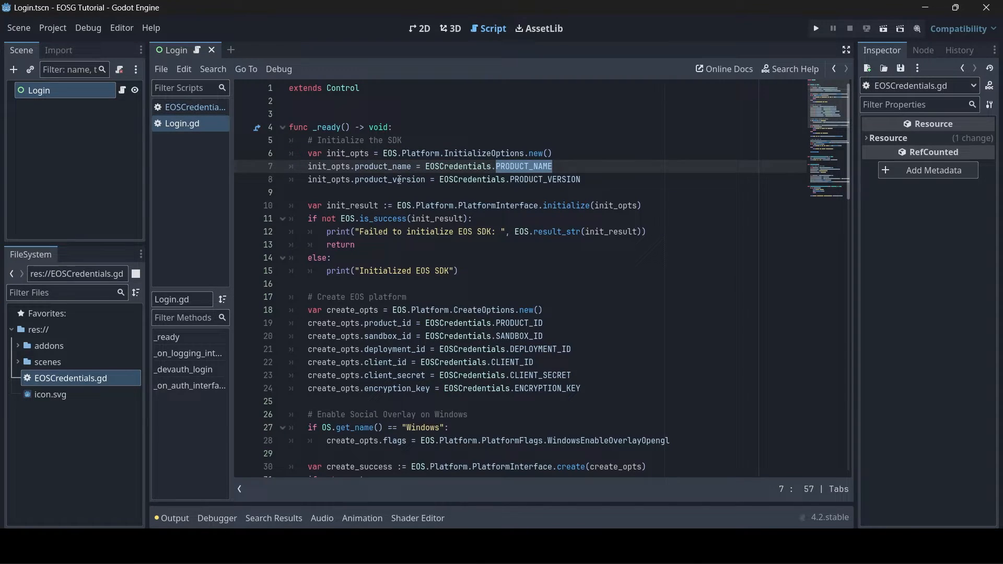
click(583, 206)
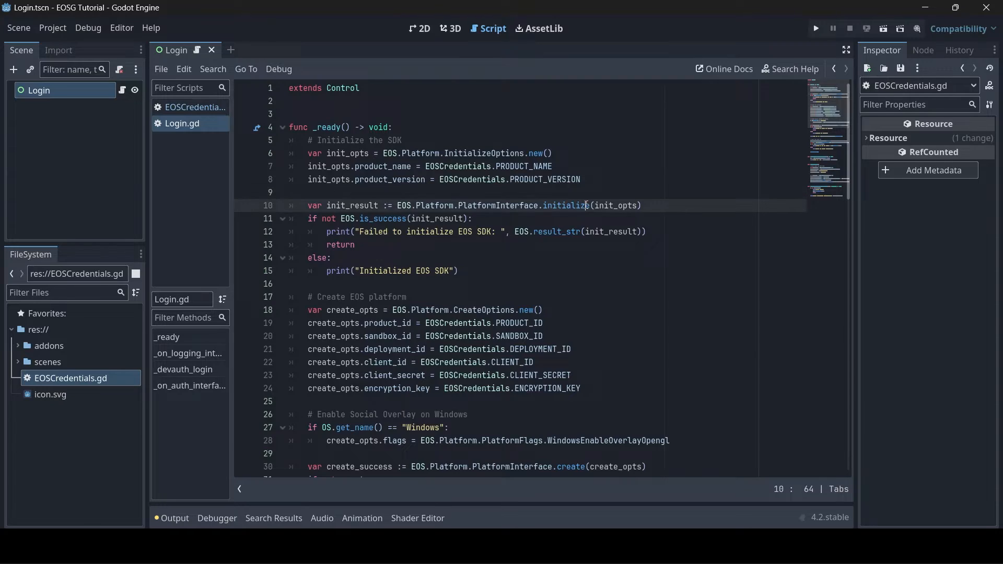
double_click(566, 205)
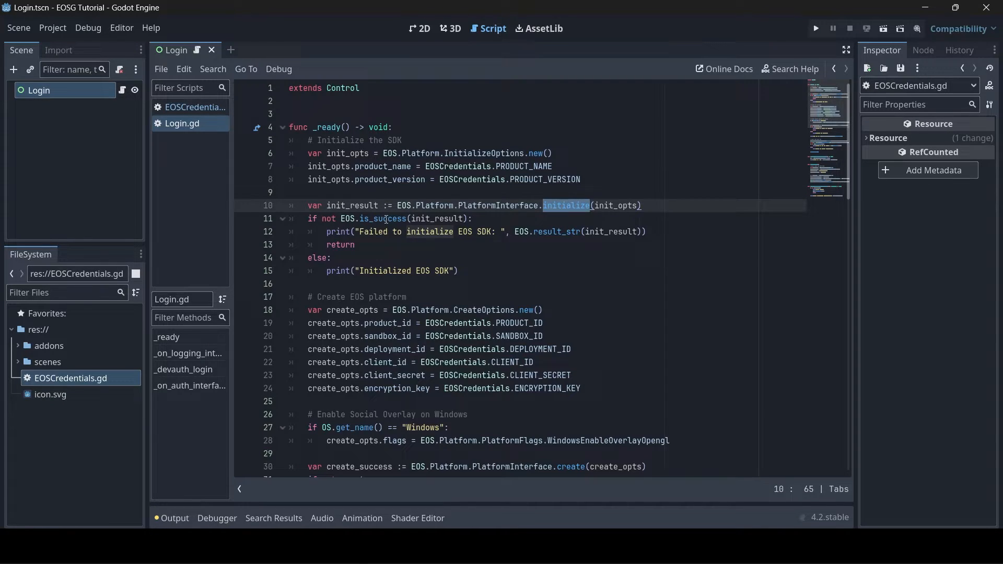
click(384, 218)
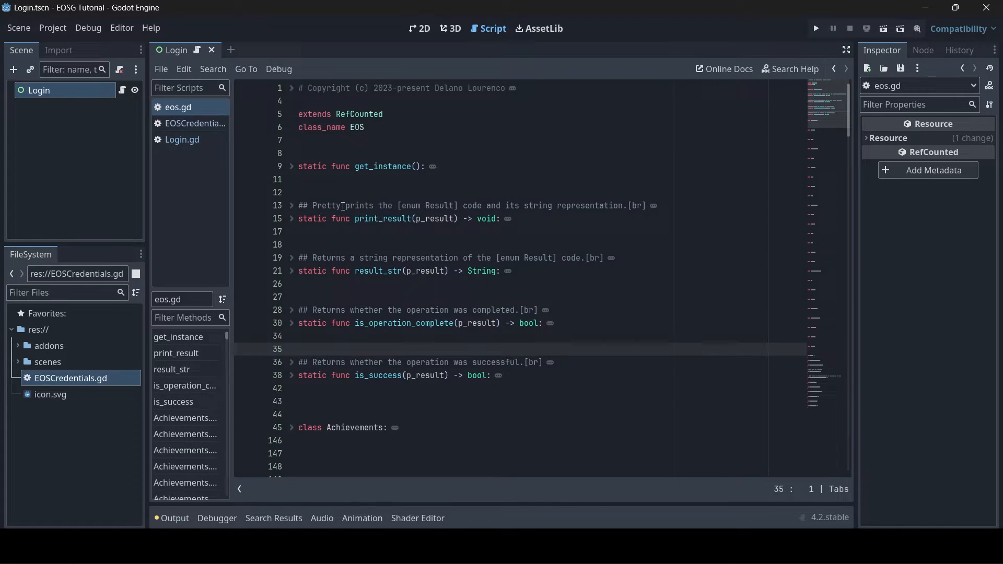
Expand the print_result doc comment and scroll eos.gd down to the DisableOverlay platform flag.
click(291, 205)
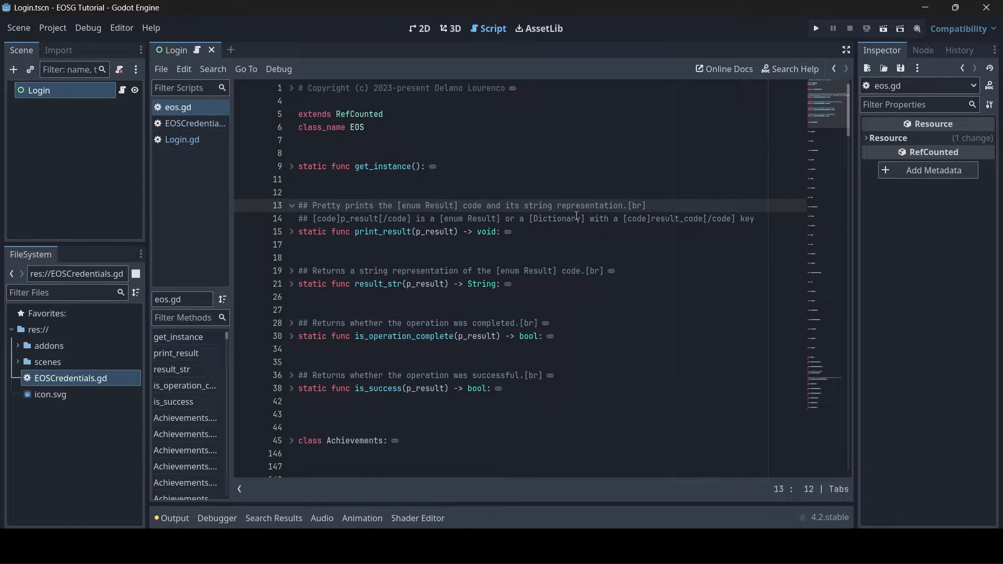
mouse_move(389, 278)
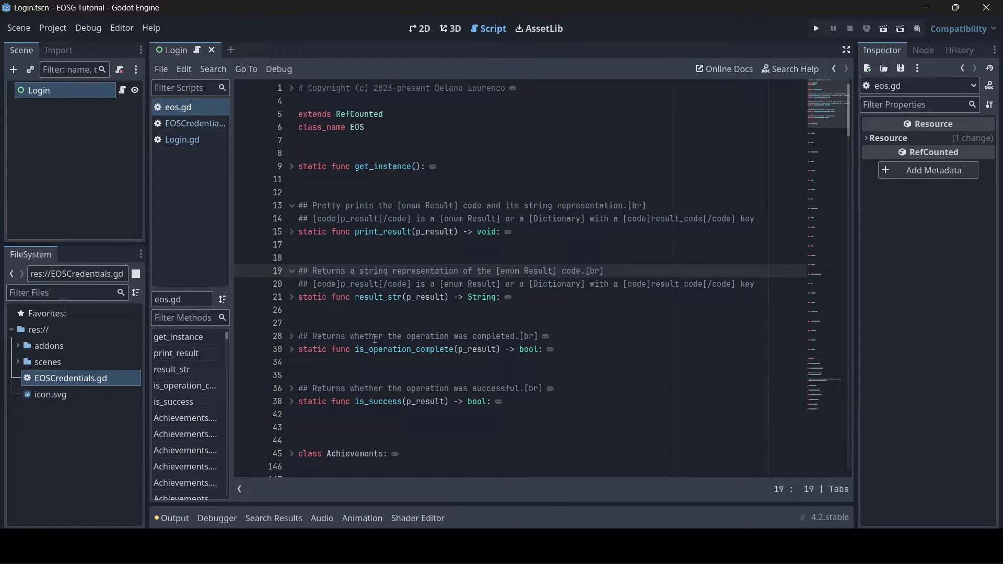
scroll(down, 3)
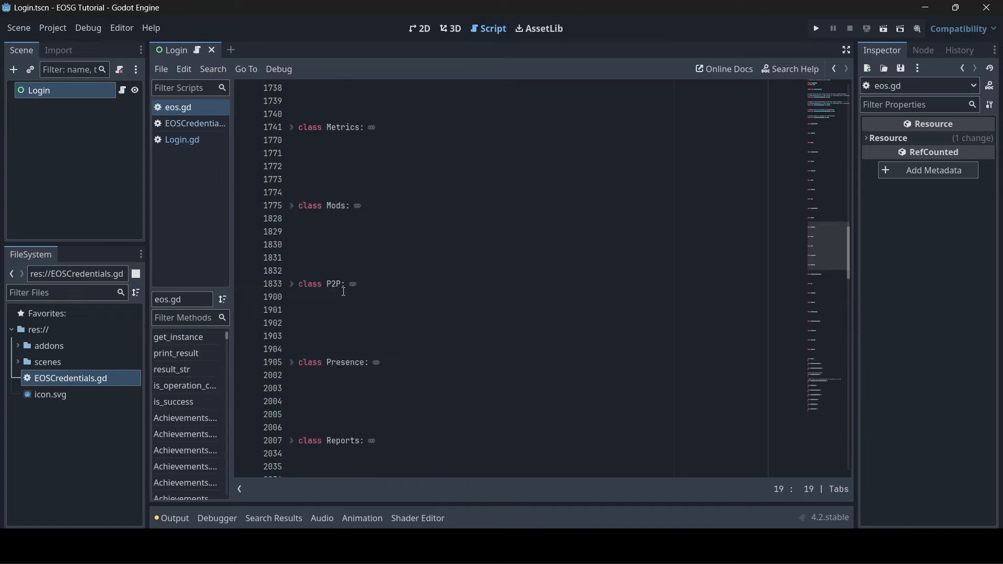
scroll(down, 3)
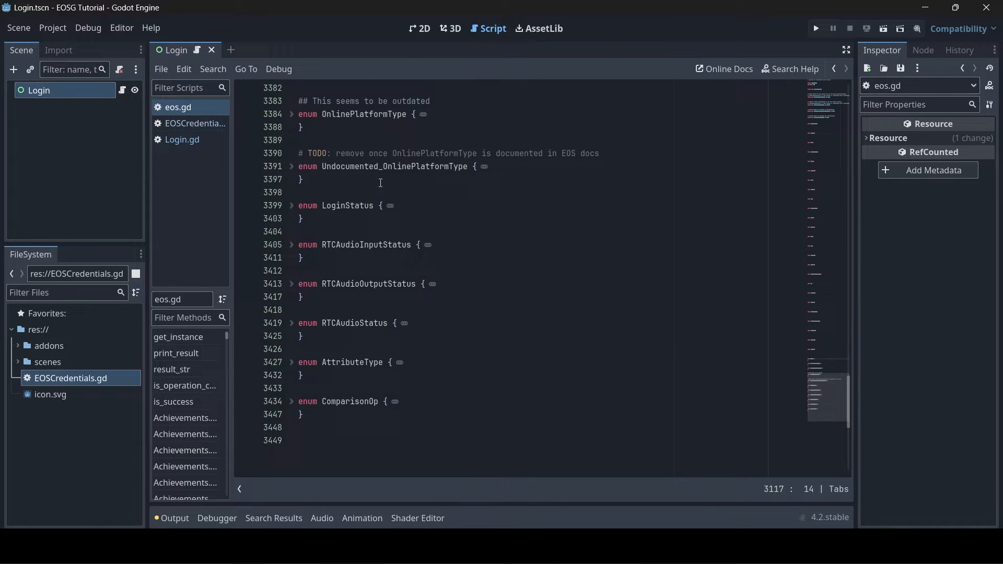
scroll(down, 3)
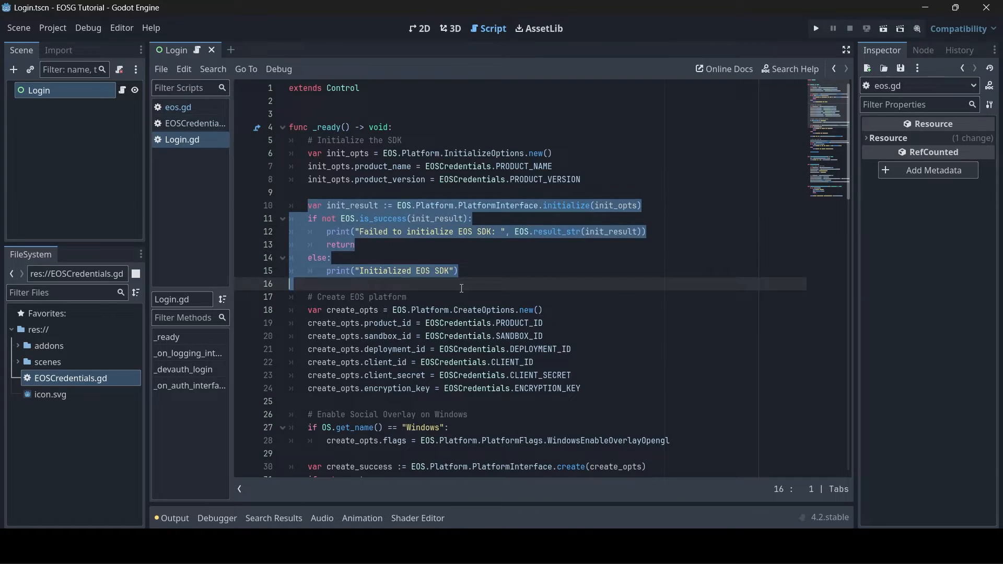
scroll(down, 3)
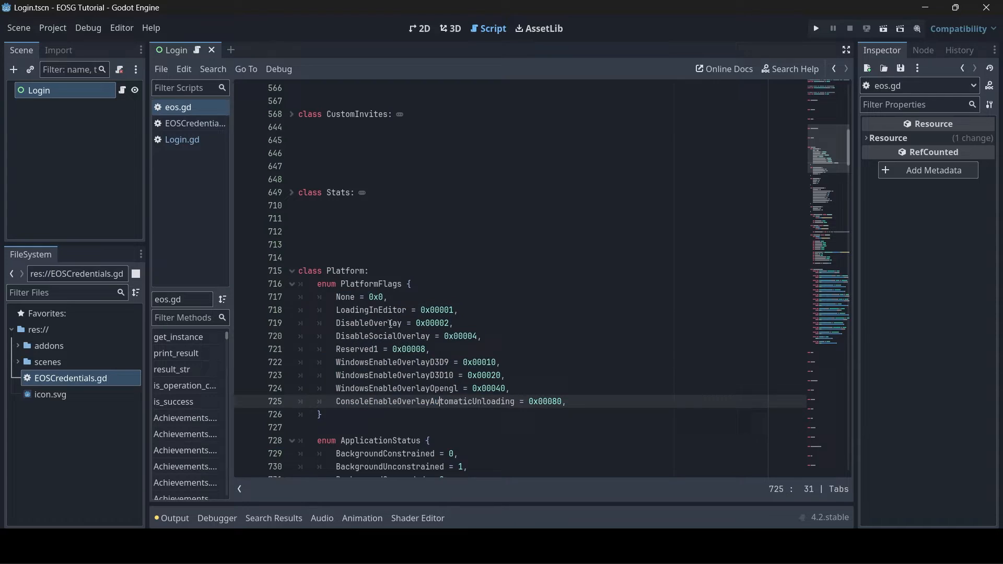
double_click(381, 336)
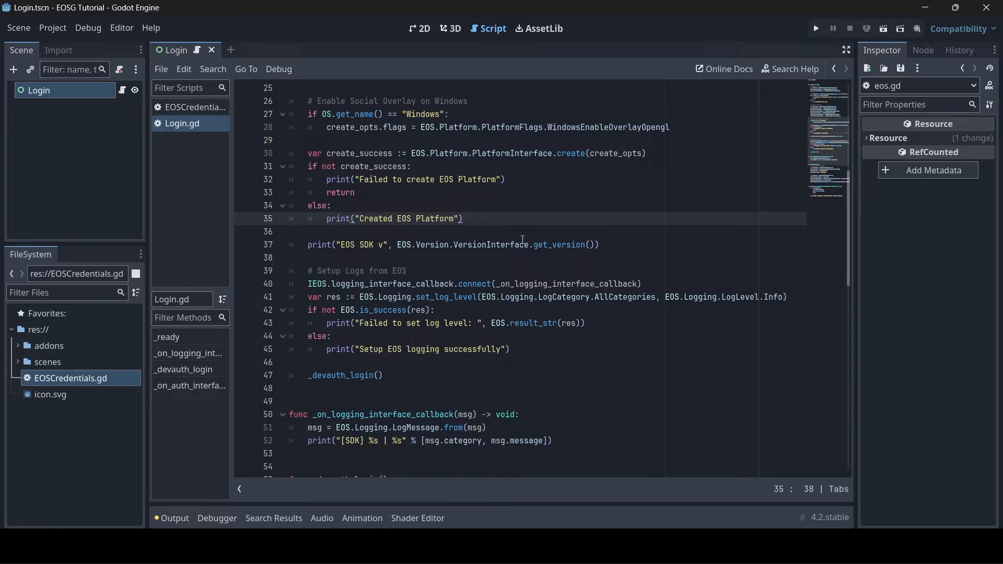
click(382, 244)
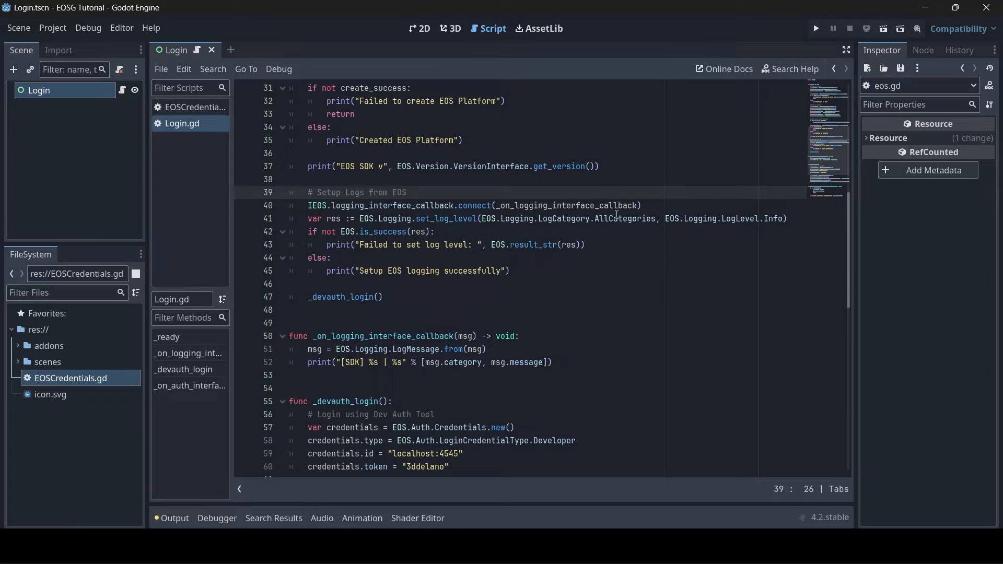
double_click(566, 206)
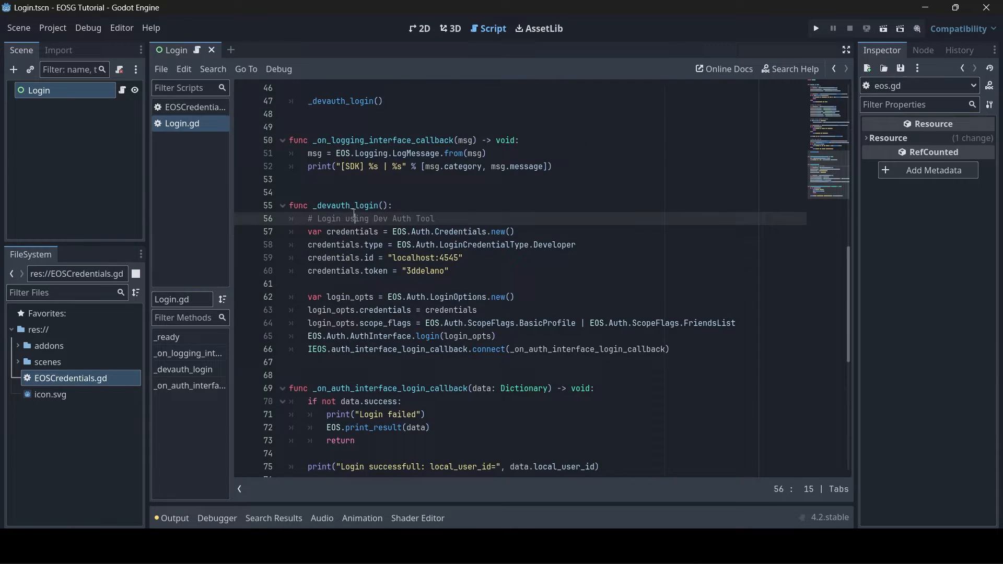
click(392, 206)
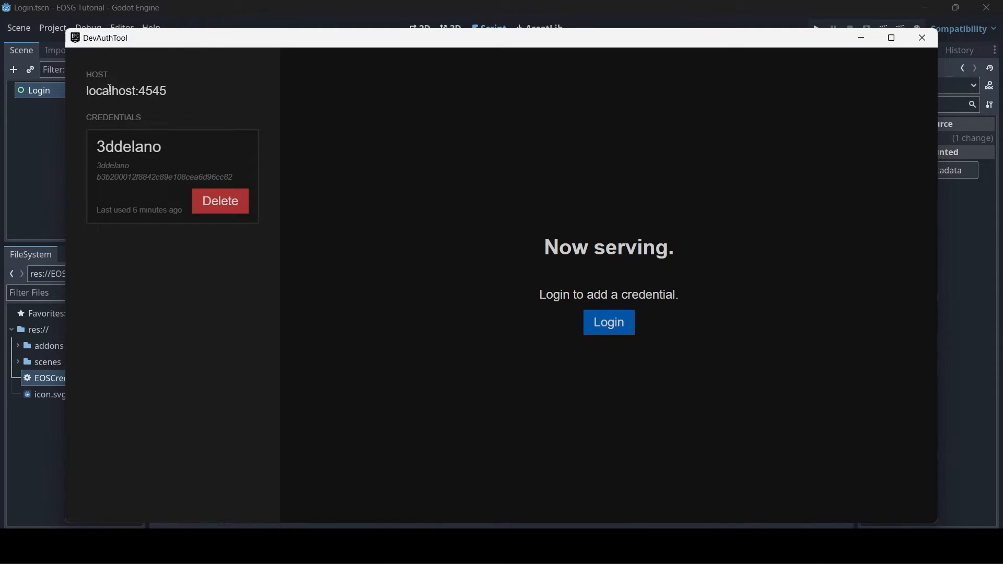
triple_click(127, 146)
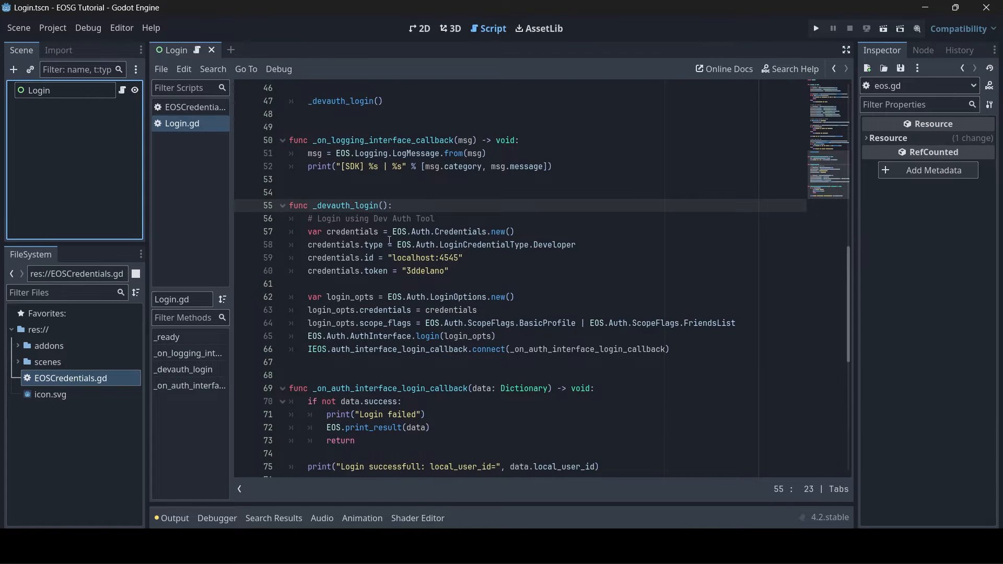
click(407, 271)
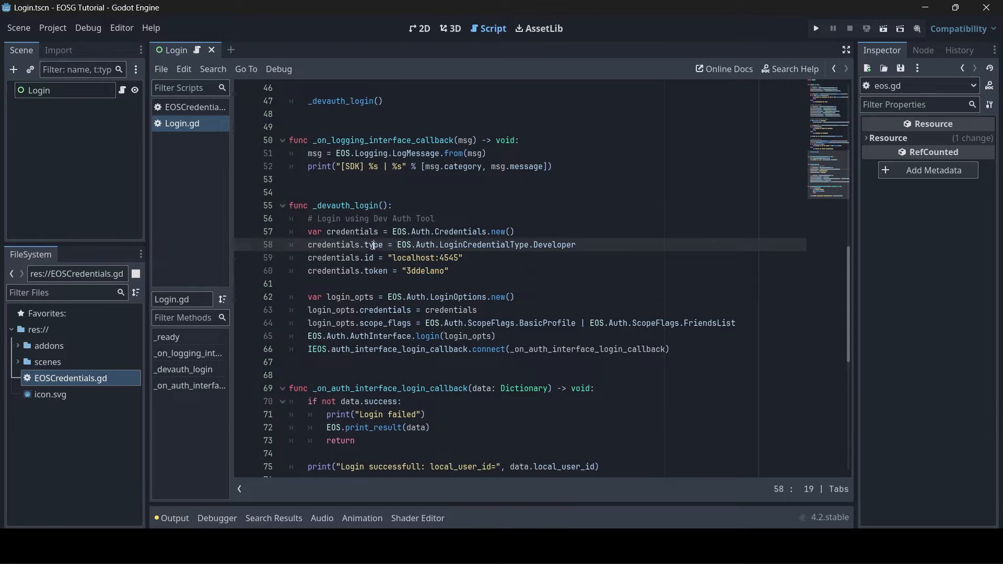
double_click(552, 245)
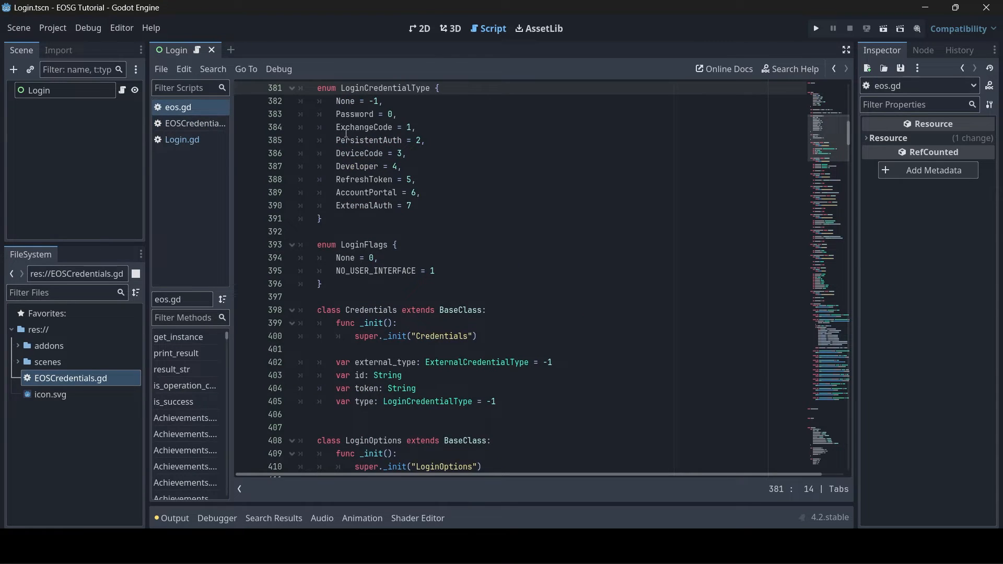
double_click(356, 167)
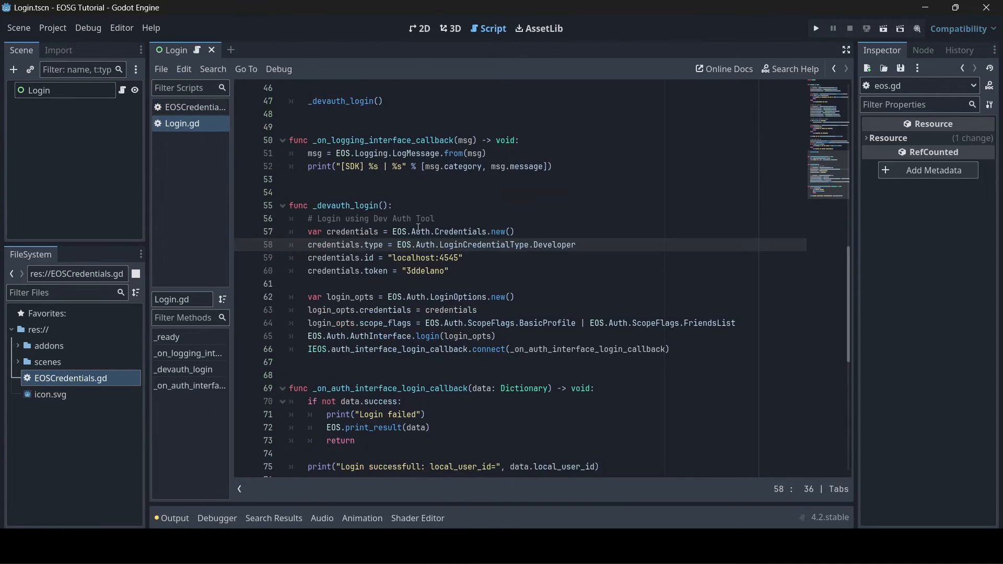
double_click(458, 296)
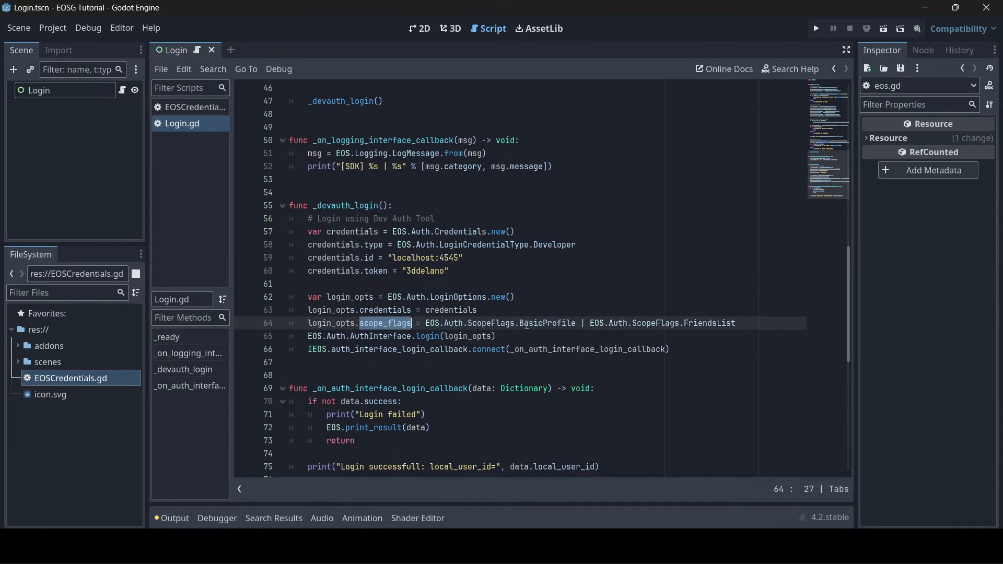
click(736, 323)
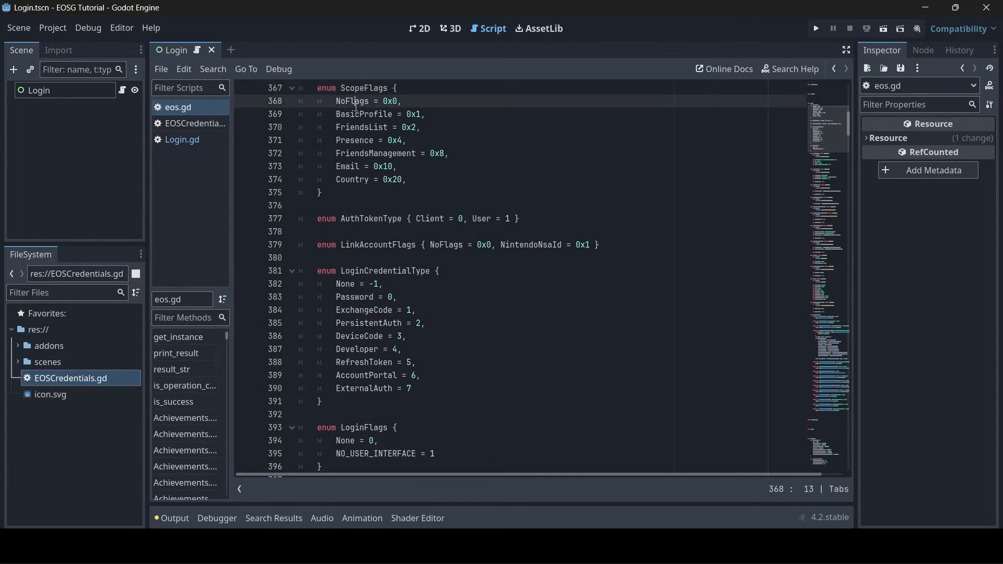
double_click(351, 101)
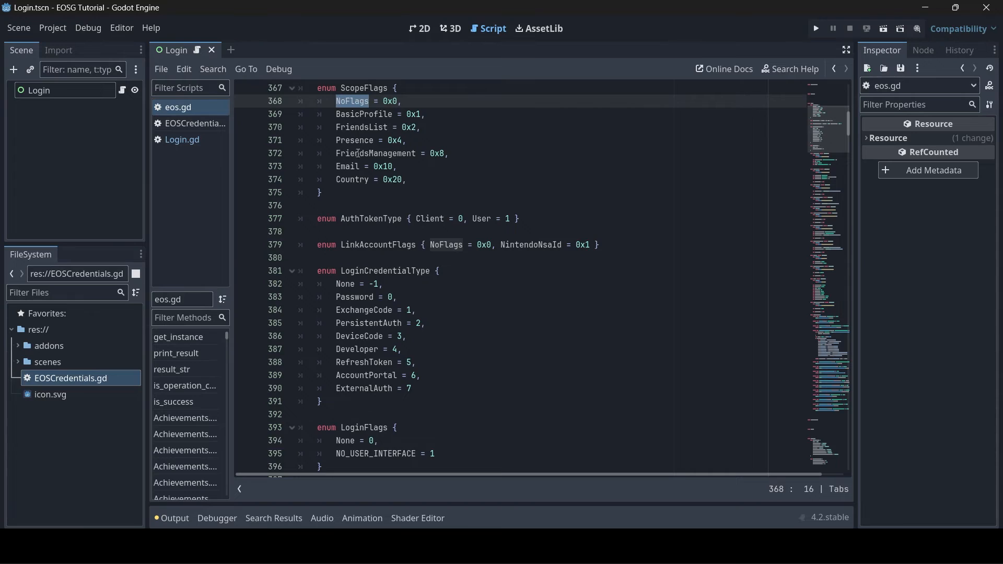
click(182, 123)
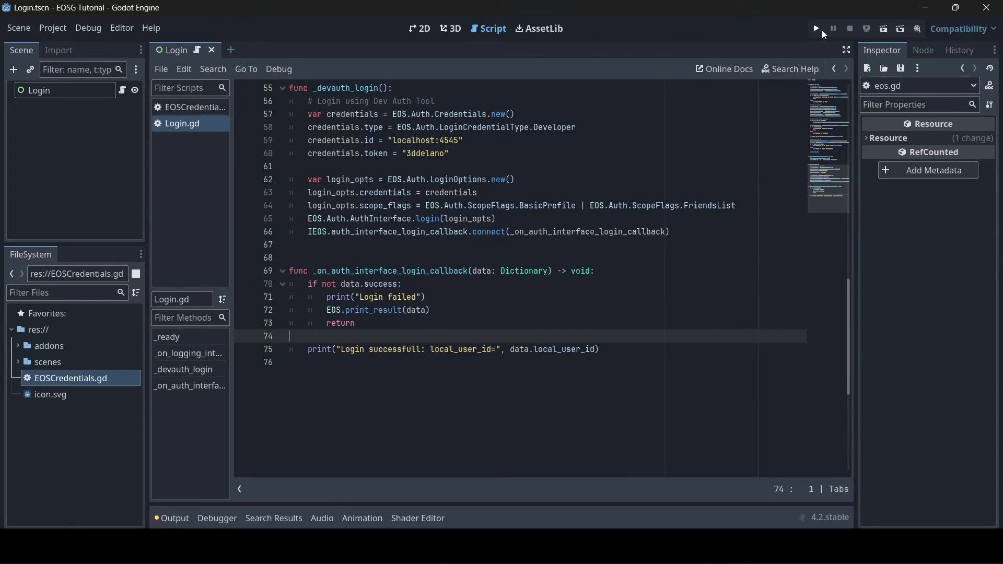
Run the project with the current Login scene as main and view the login output log.
click(815, 28)
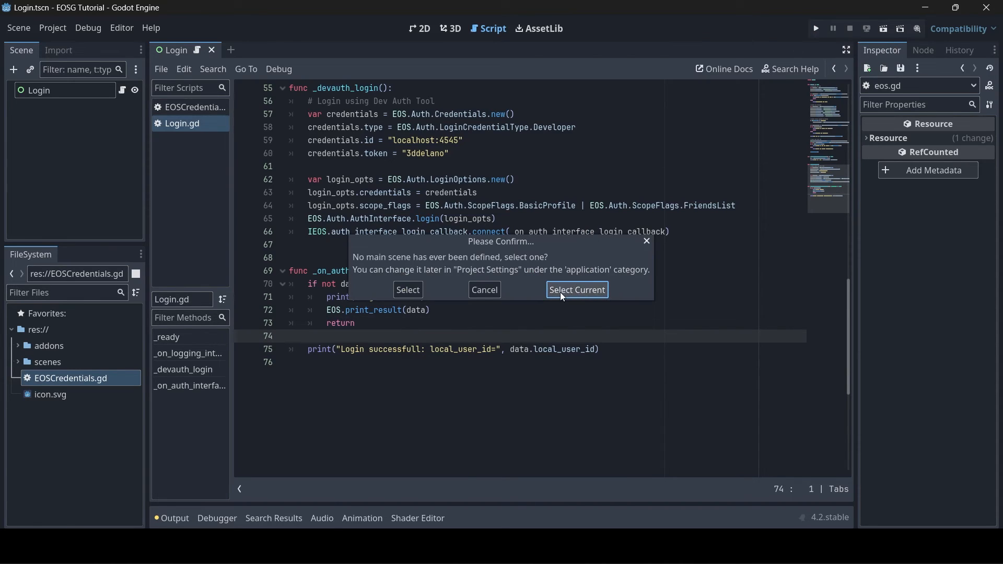
click(575, 290)
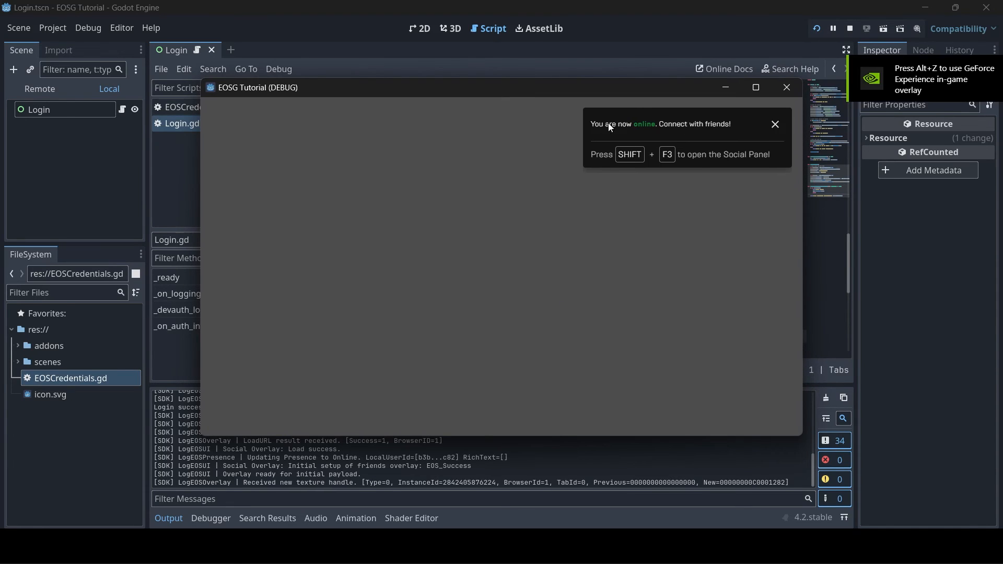
mouse_move(480, 198)
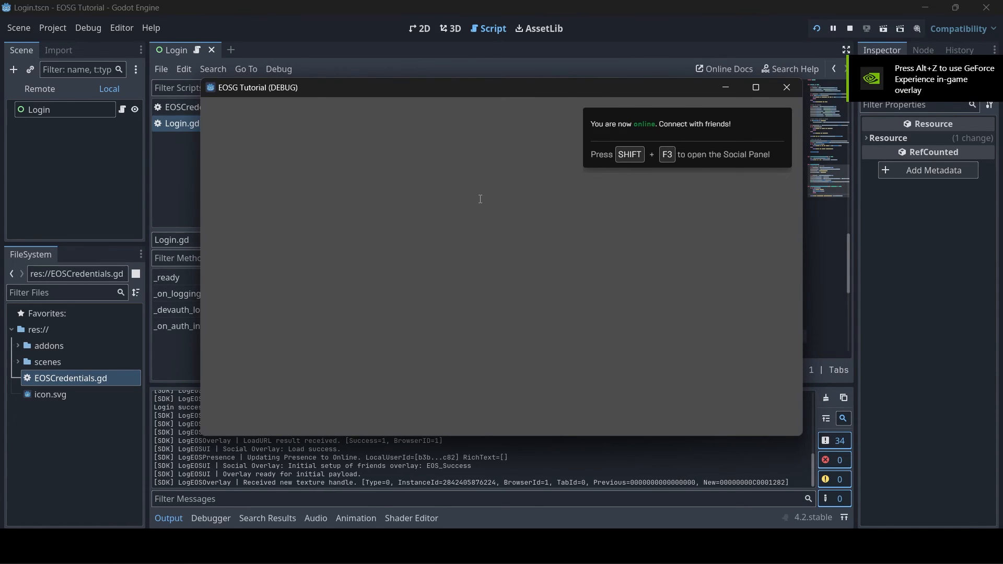
click(786, 88)
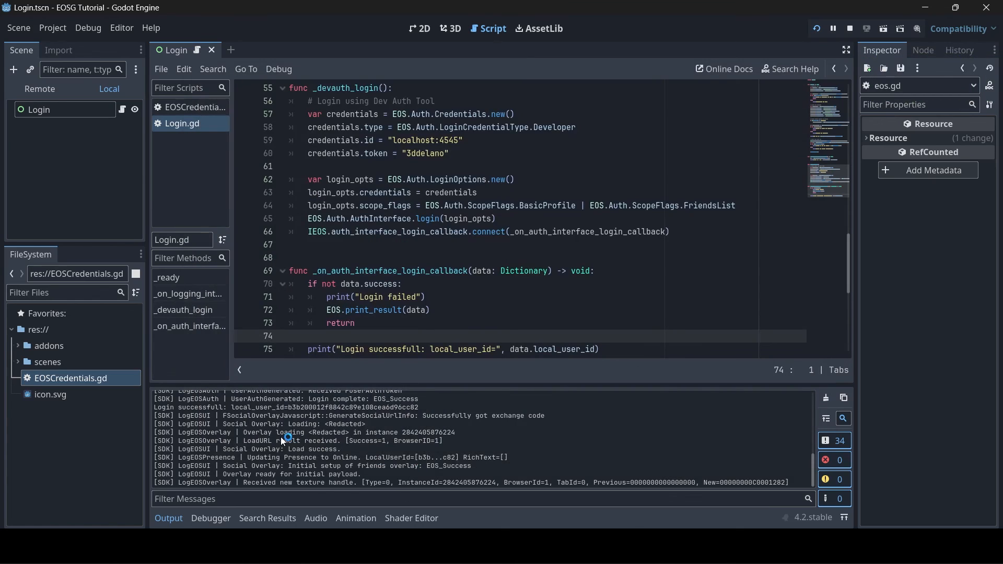